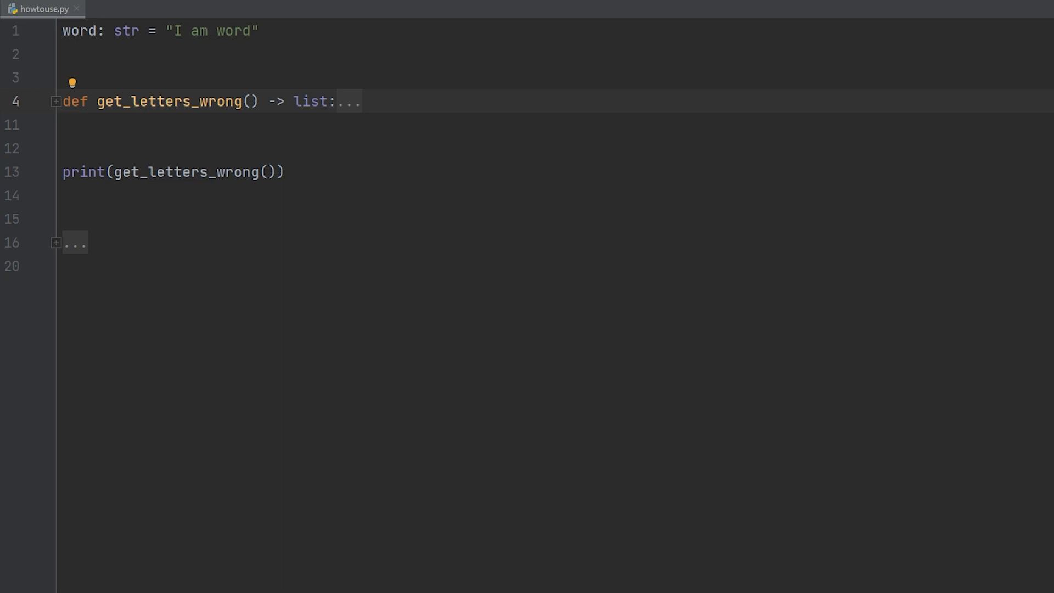
# - Unfold get_letters_wrong to show its loop appending each letter of word
pyautogui.click(56, 101)
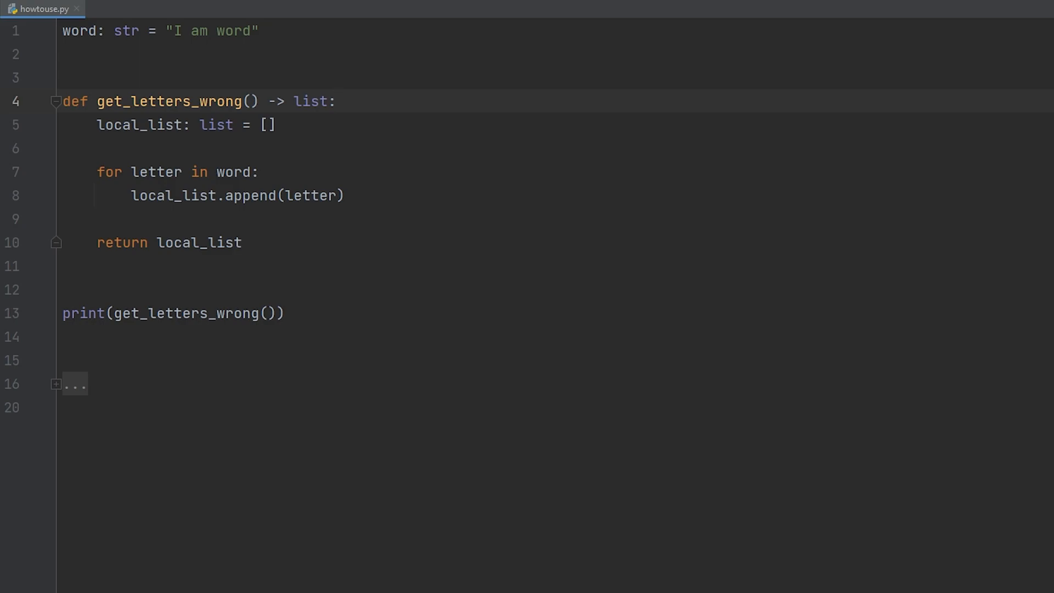
# - Run the script to print the letters list, then fold get_letters_wrong and reveal letters_wrong_comp
pyautogui.click(334, 101)
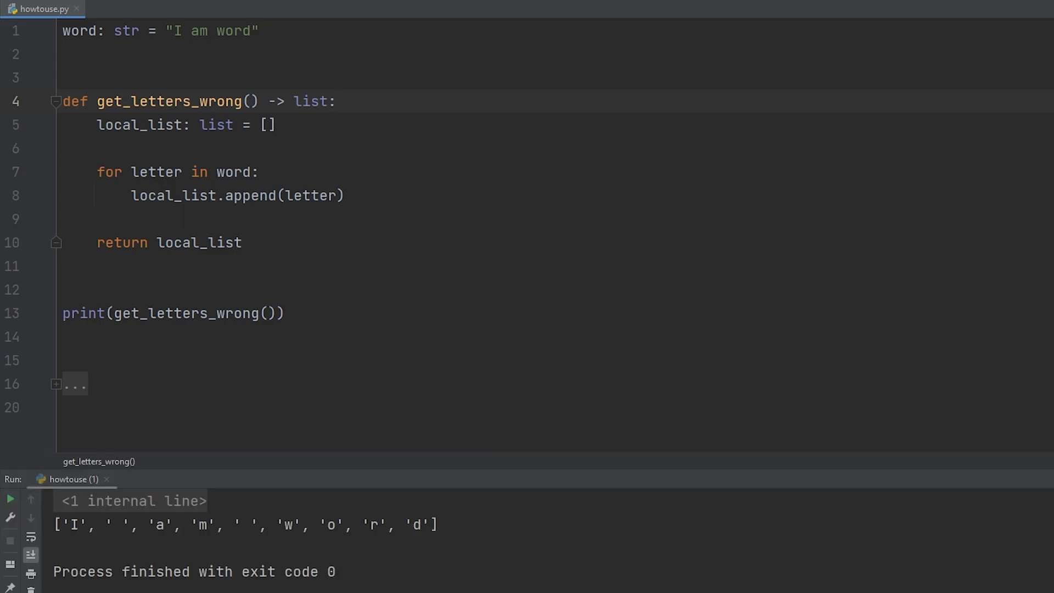
pyautogui.click(334, 101)
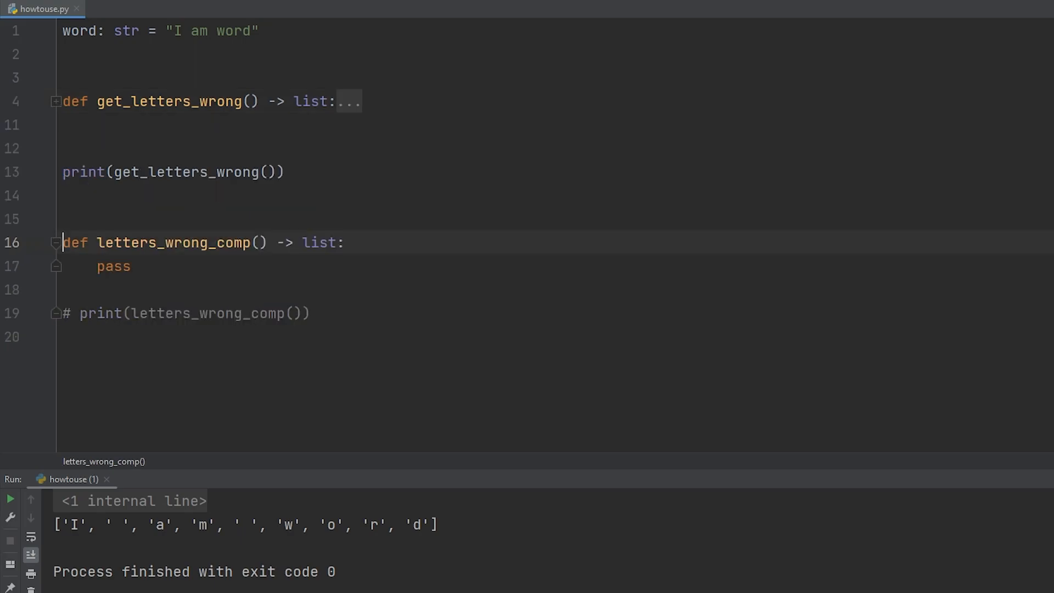
# - Replace pass with return [letter for letter in word] and uncomment print(letters_wrong_comp())
pyautogui.doubleClick(114, 266)
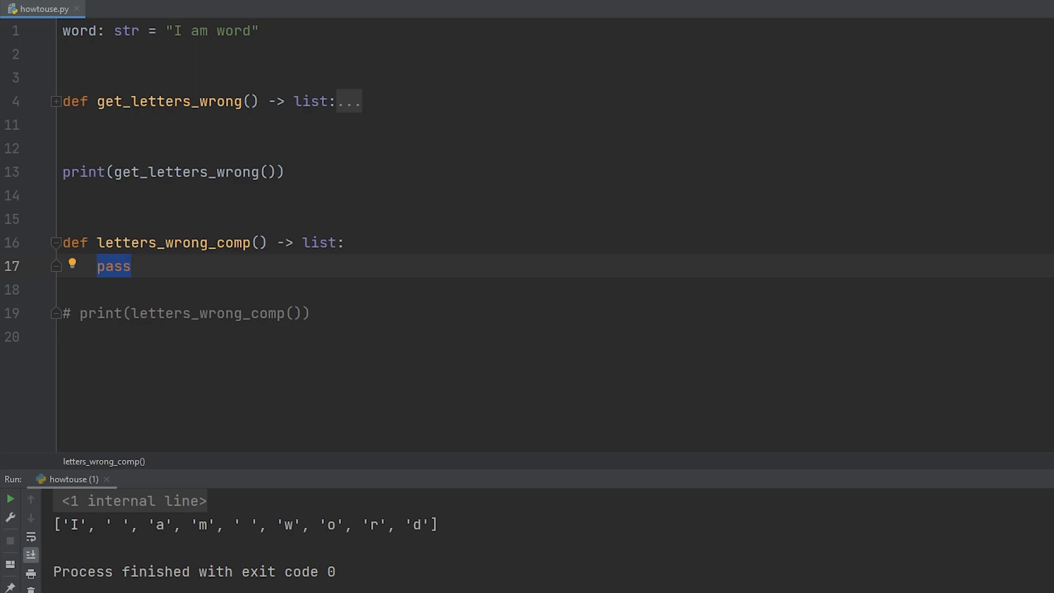
pyautogui.write('return []')
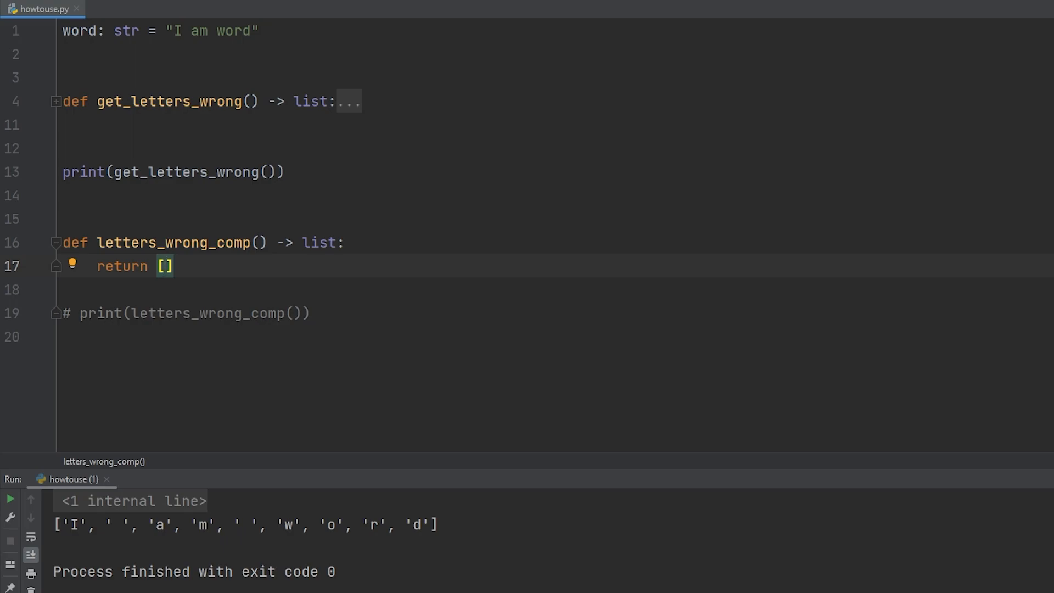
pyautogui.click(55, 101)
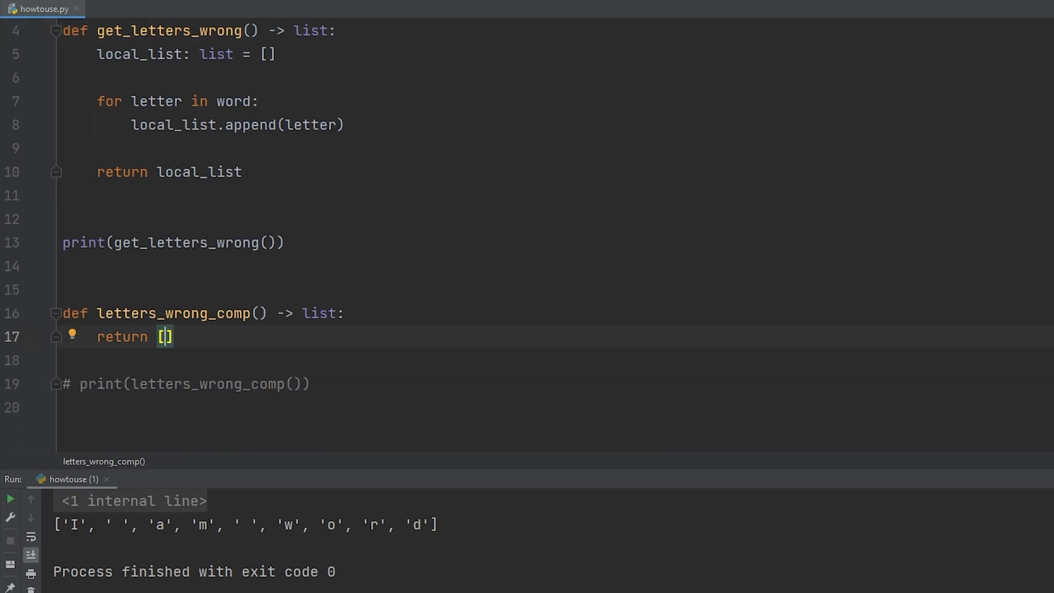
pyautogui.write('for l')
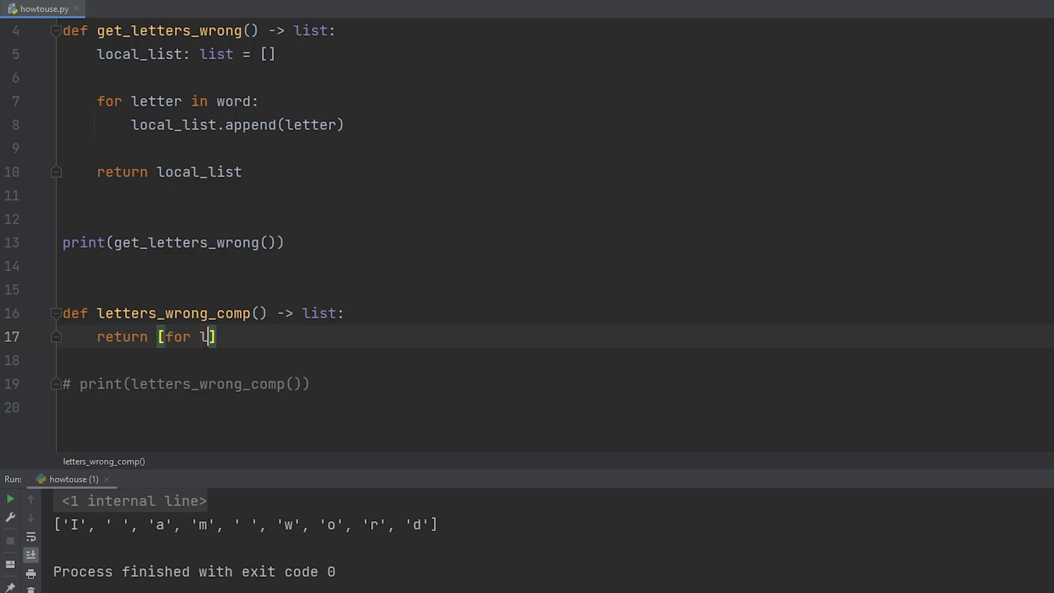
pyautogui.write('etter in word')
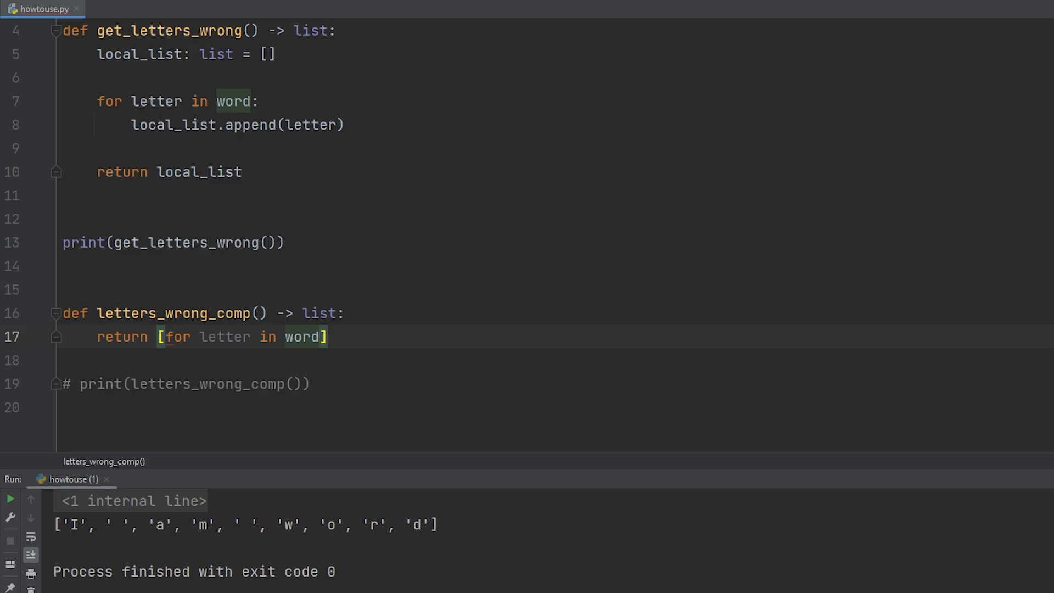
pyautogui.write('output')
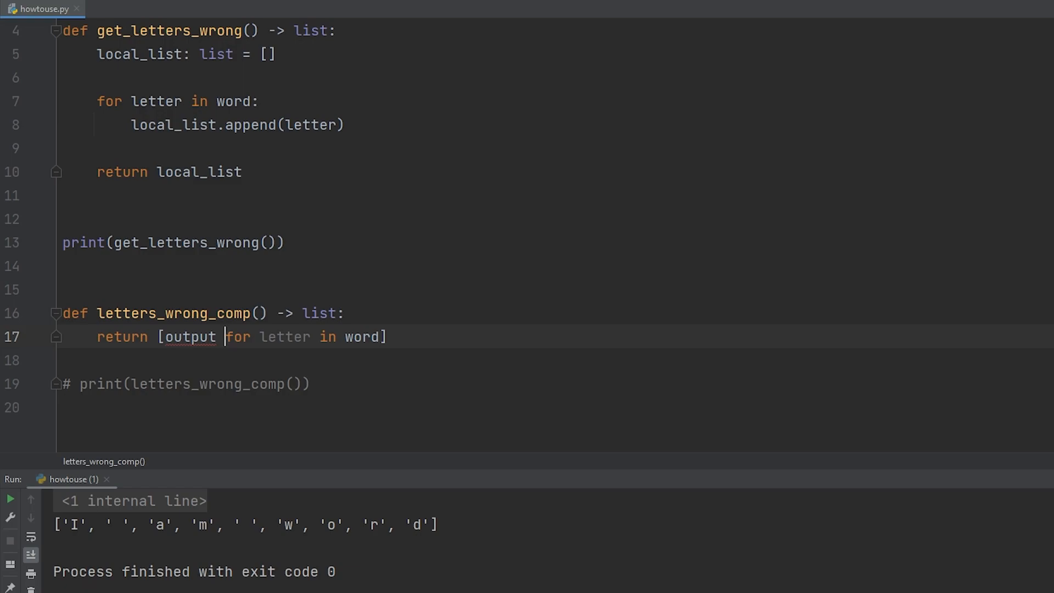
pyautogui.write('letter')
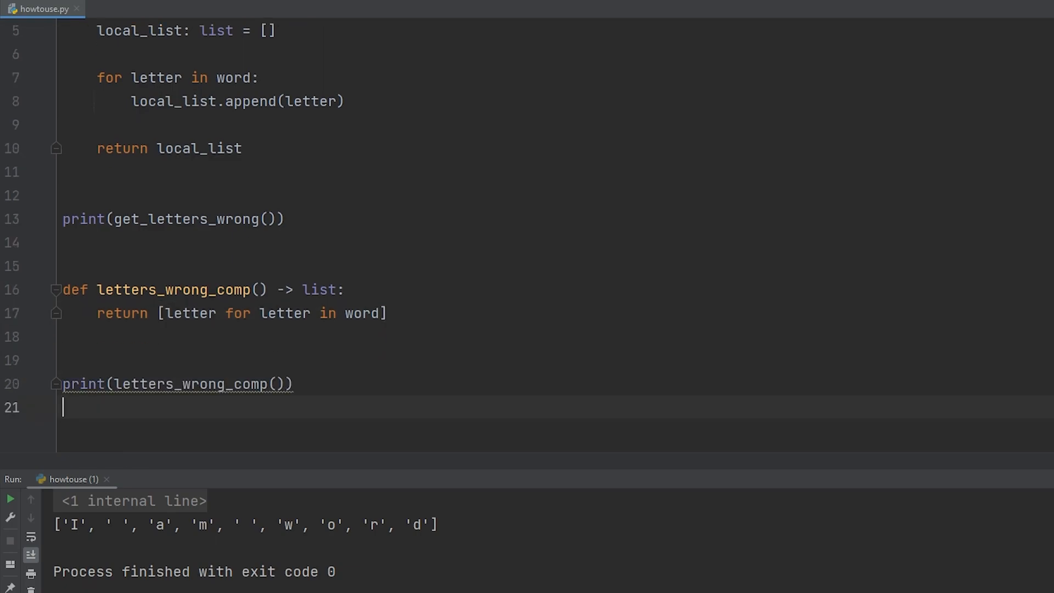
# - Run the script so both the loop and comprehension versions print identical letter lists
pyautogui.click(10, 499)
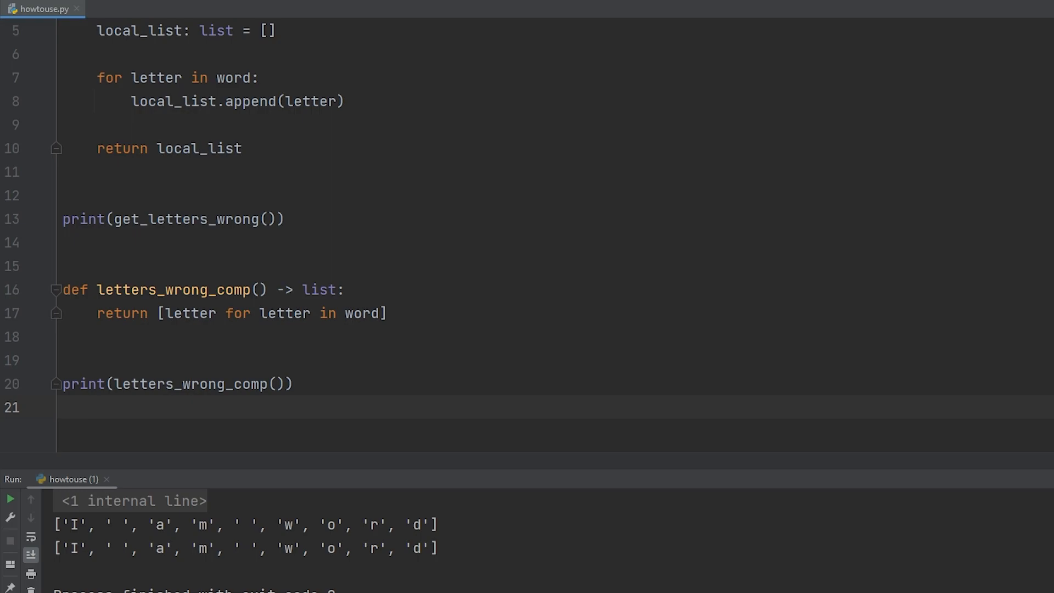
pyautogui.click(63, 406)
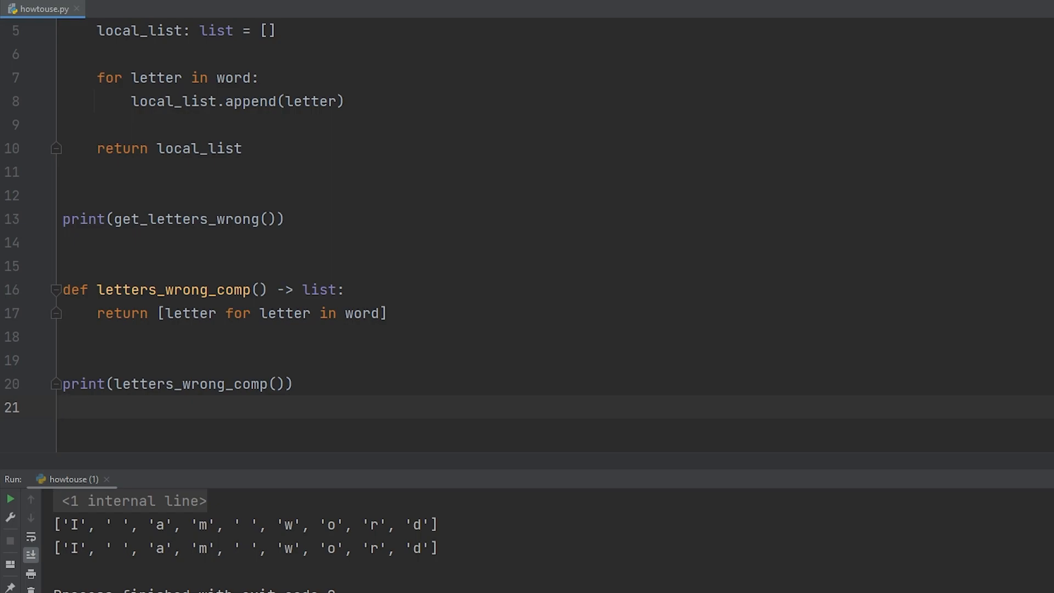
pyautogui.click(63, 408)
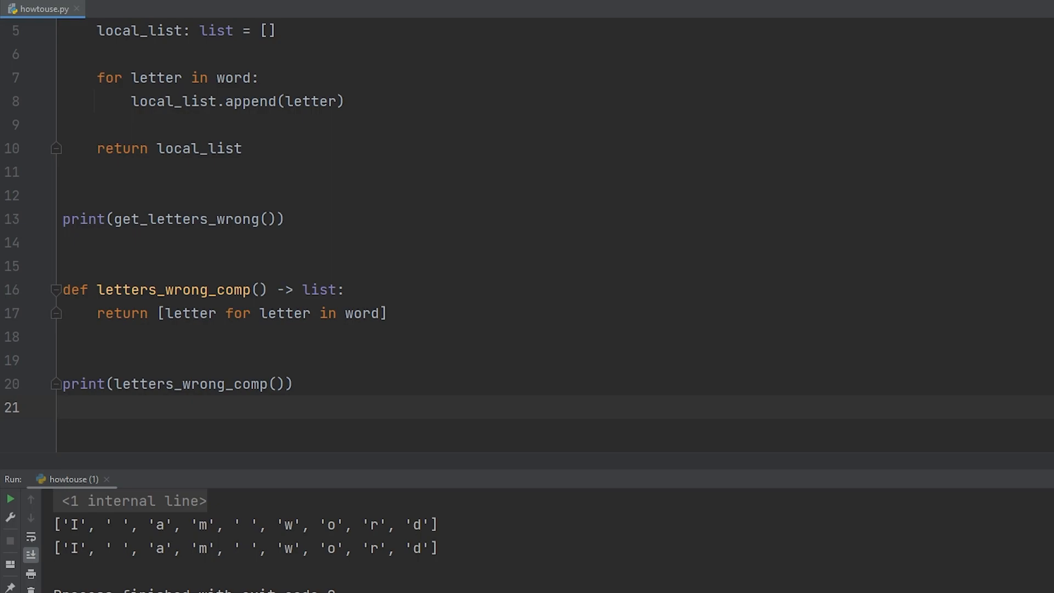
# - Switch to get_letters_right with the letter != ' ' check and run it to print space-free letters
pyautogui.click(63, 407)
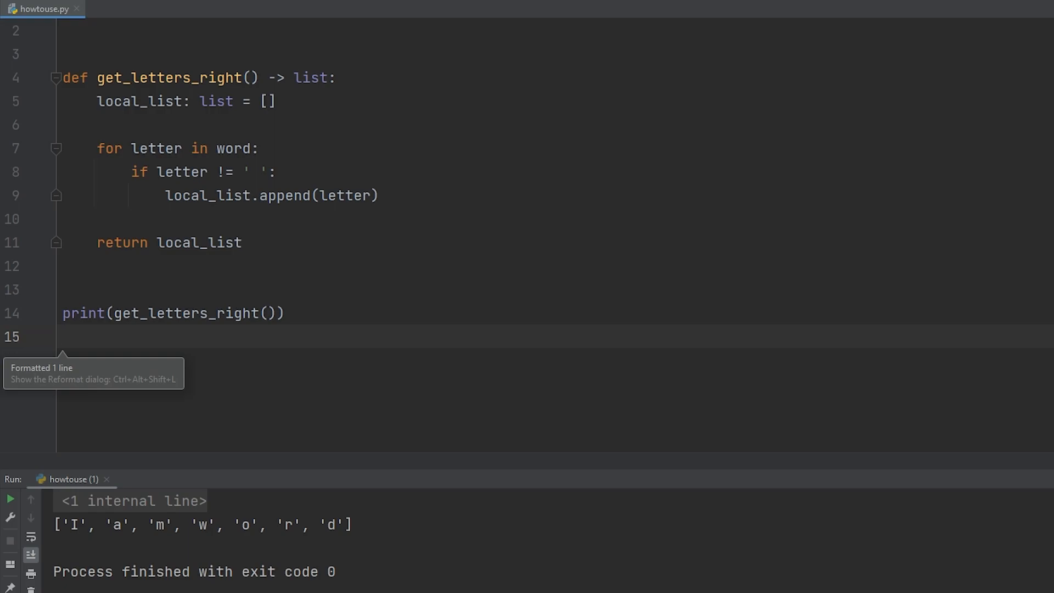
# - Return [letter for letter in word if letter != ' '] from letters_right_comp and run to compare outputs
pyautogui.click(61, 336)
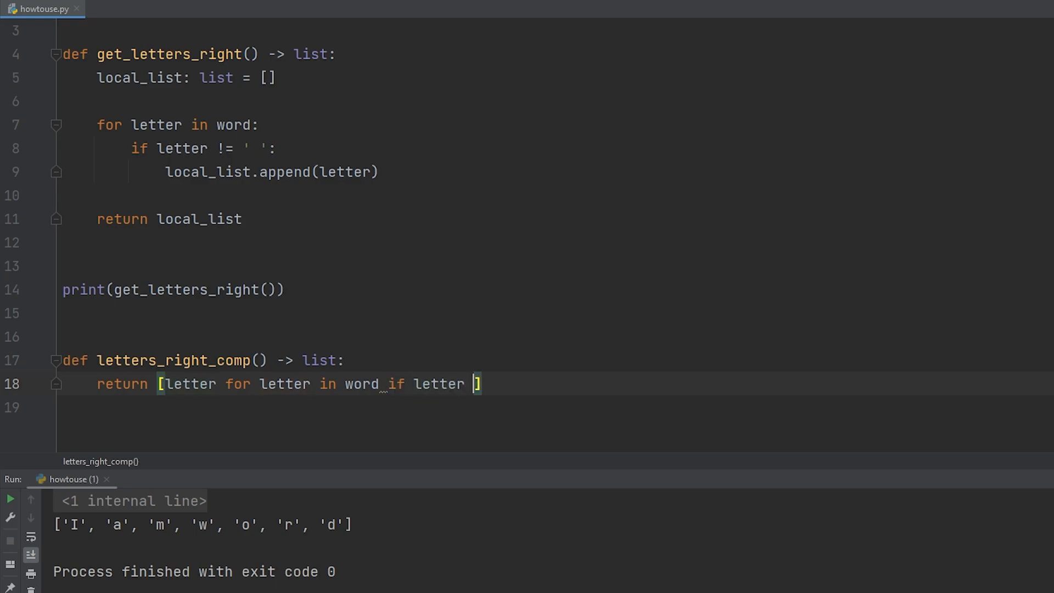
pyautogui.write("!= ' '")
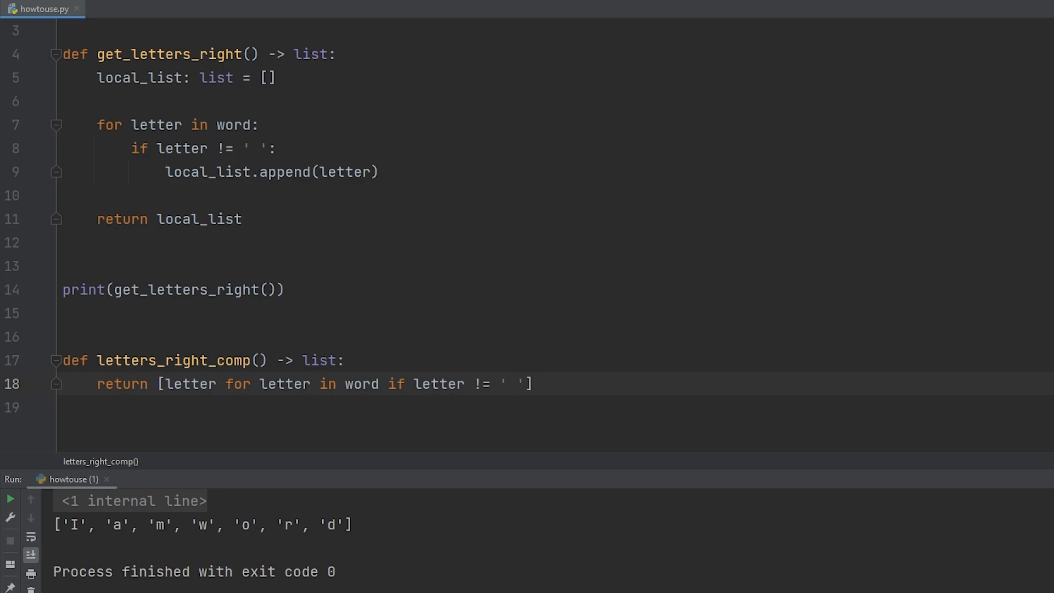
pyautogui.click(514, 384)
pyautogui.write('print(letters_right_comp())')
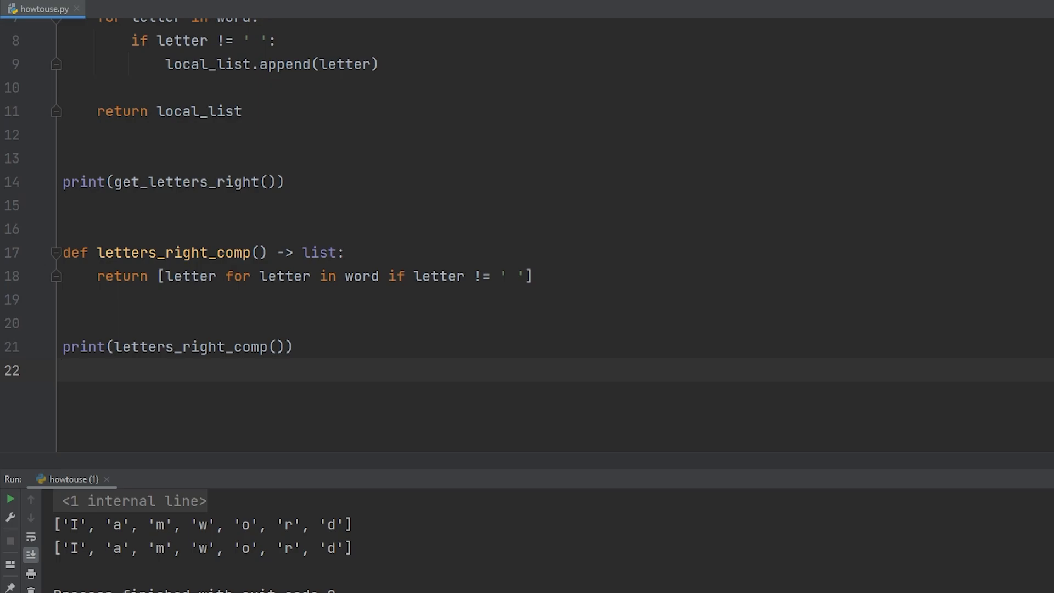
pyautogui.click(63, 370)
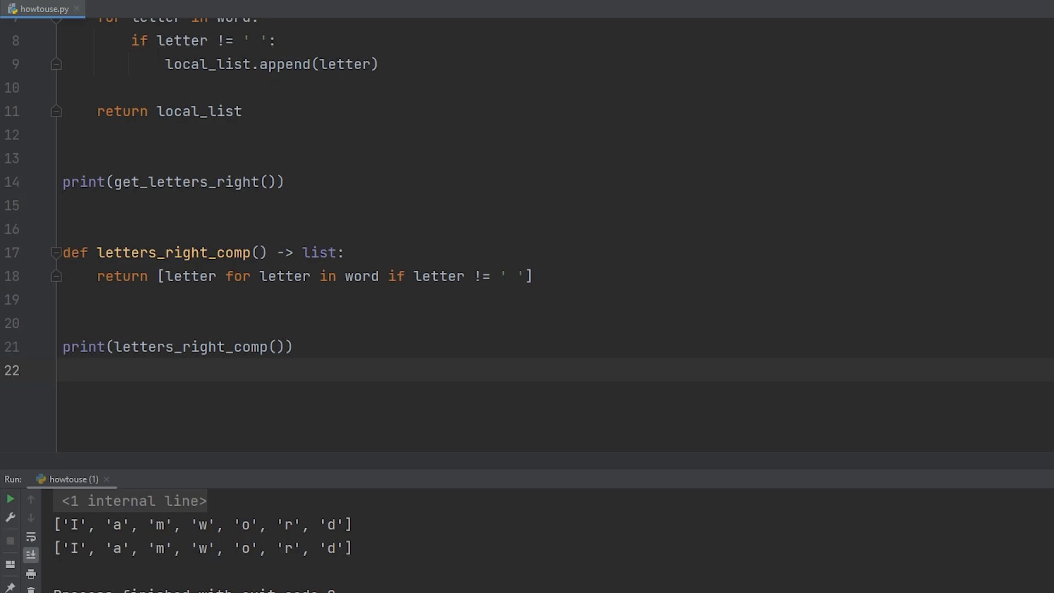
pyautogui.click(63, 370)
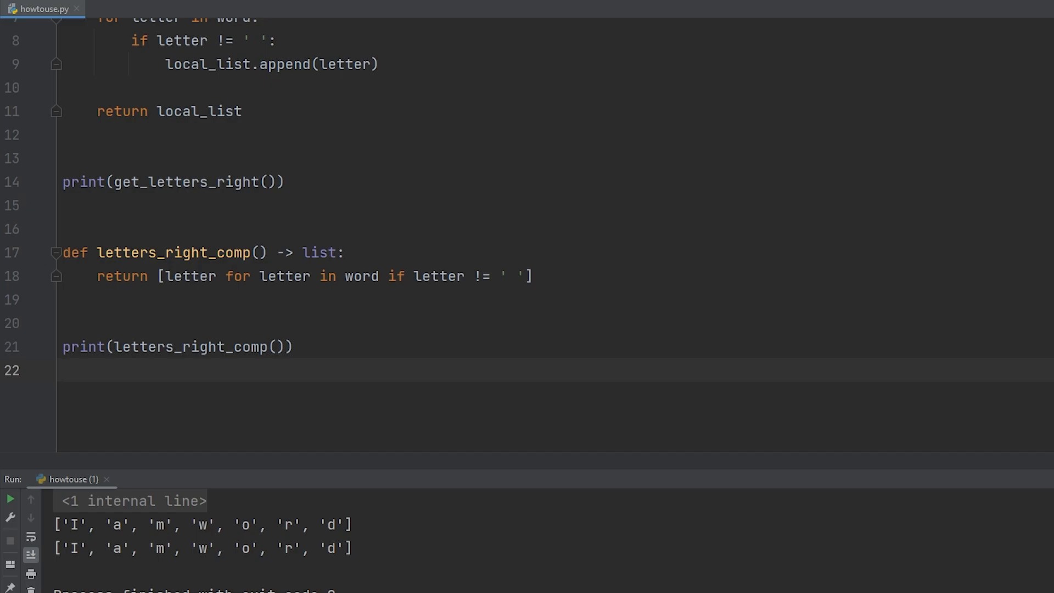
pyautogui.click(63, 371)
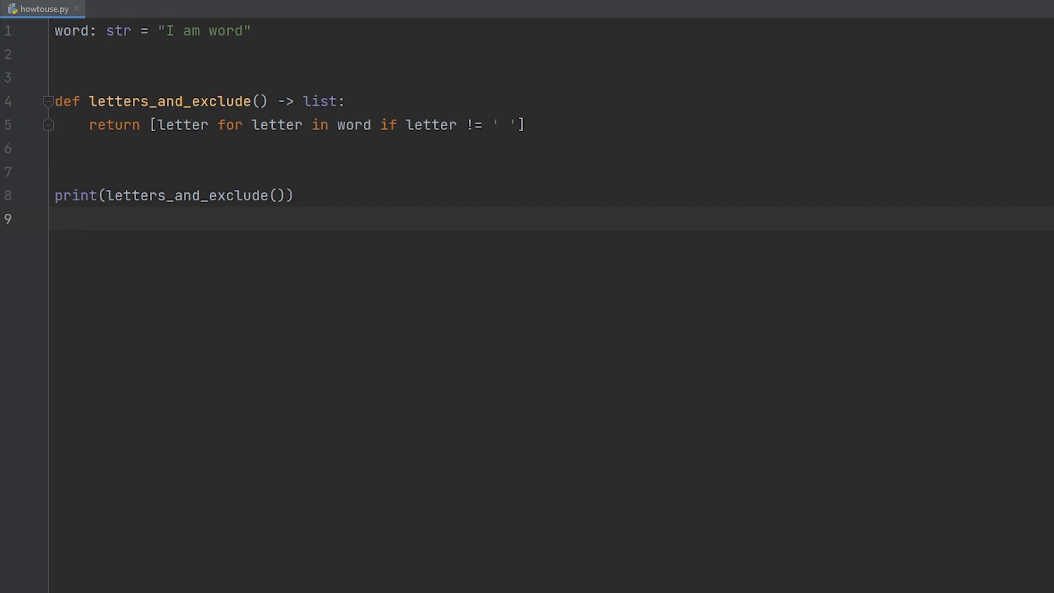
# - Add a second 'and letter !=' exclusion after the != ' ' condition in the comprehension
pyautogui.click(56, 218)
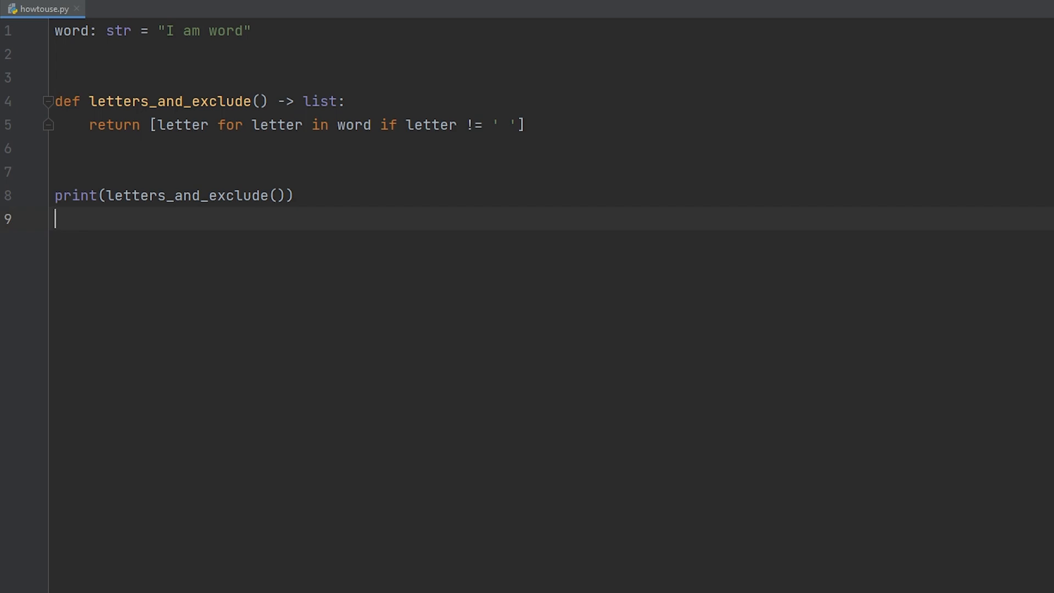
pyautogui.click(517, 124)
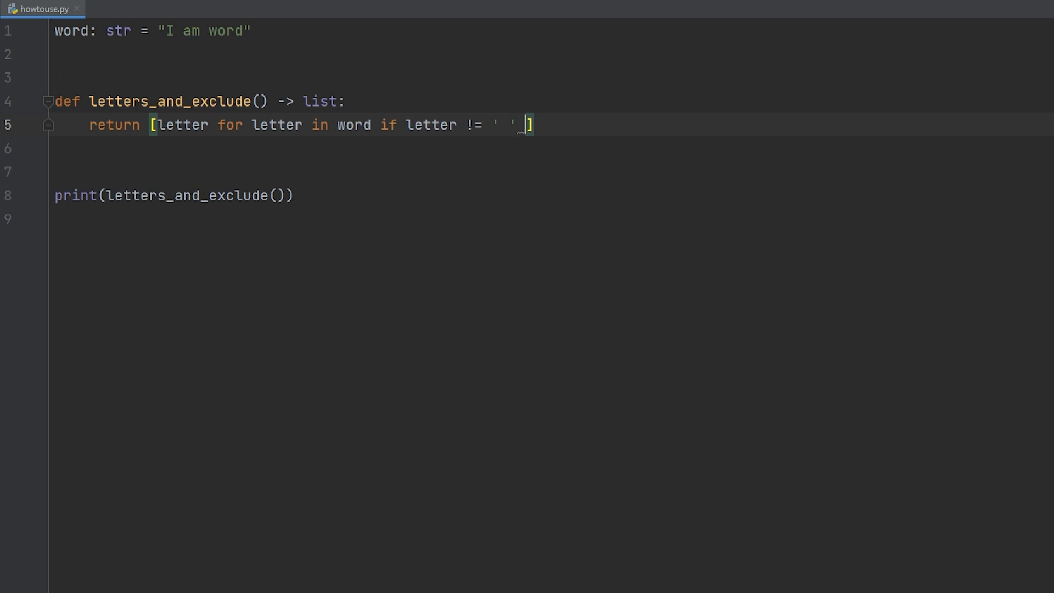
pyautogui.write('and letter')
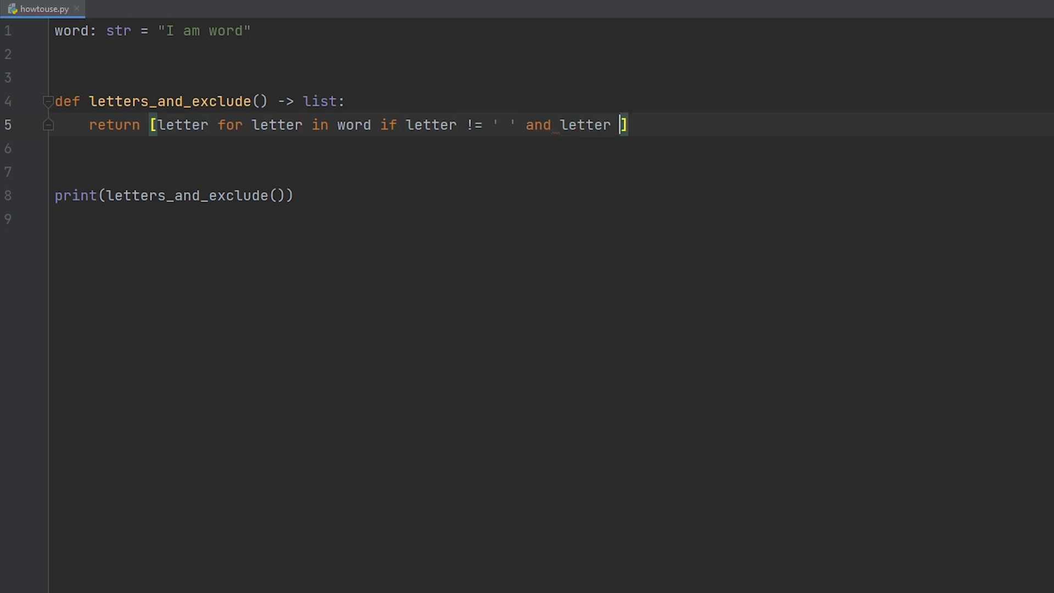
pyautogui.write('!=')
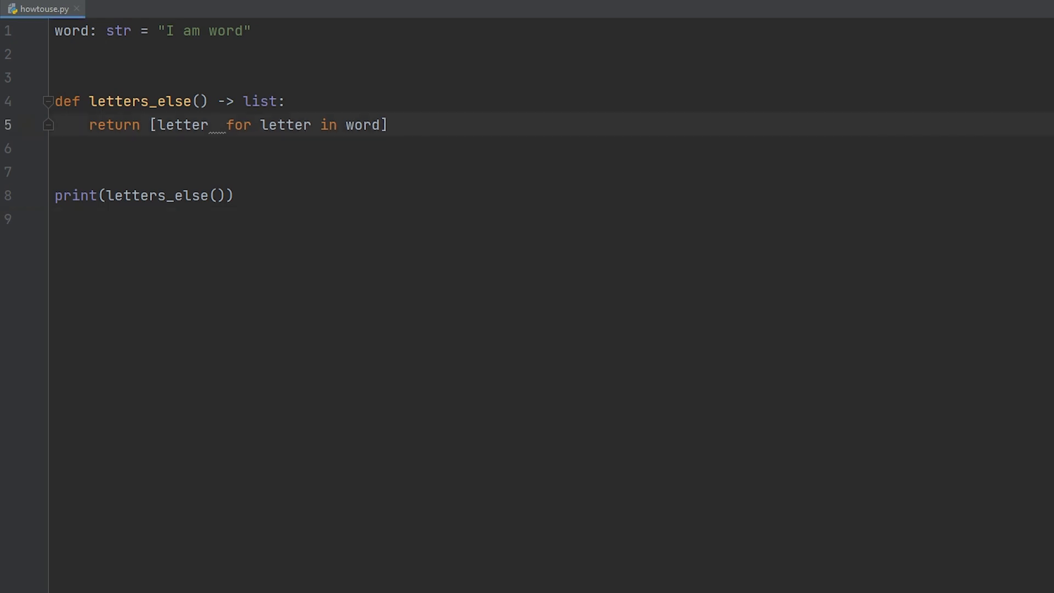
# - Write [letter if letter != ' ' else 'exclude' for letter in word] in letters_else and run it
pyautogui.write('if letter !=')
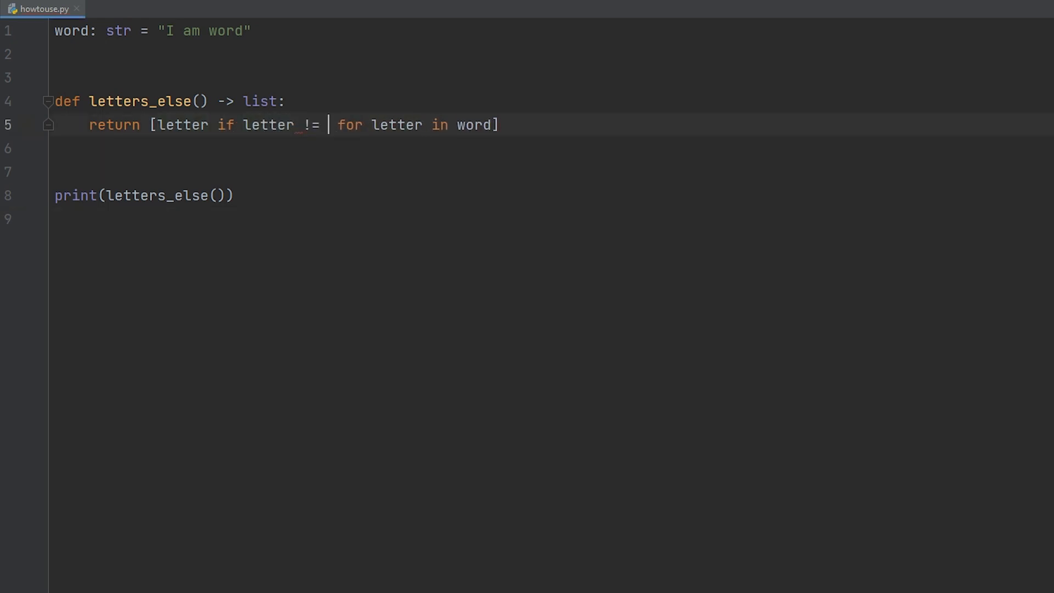
pyautogui.write("''")
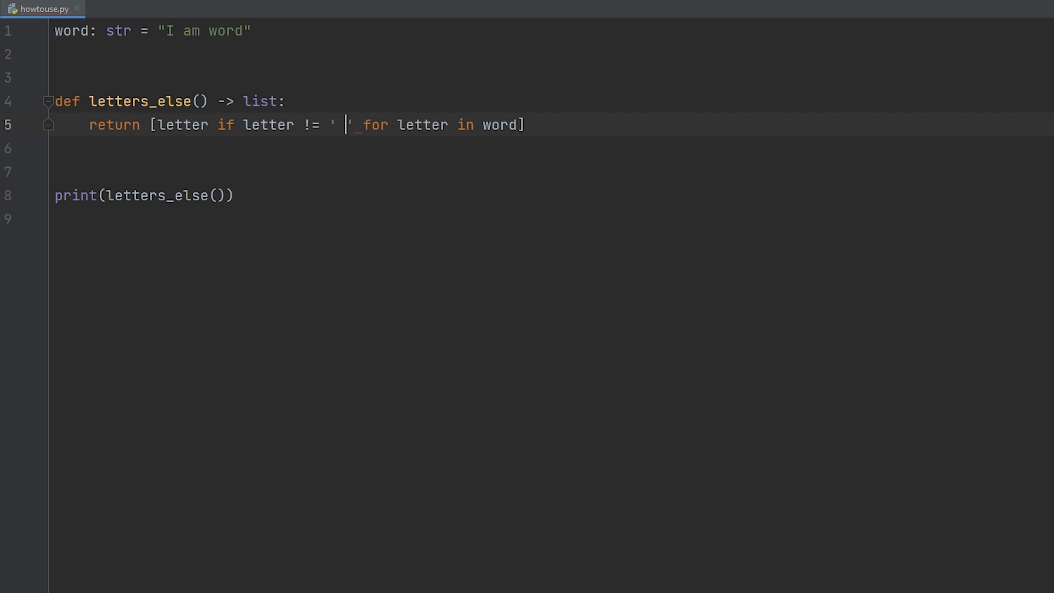
pyautogui.write("else 'exclude")
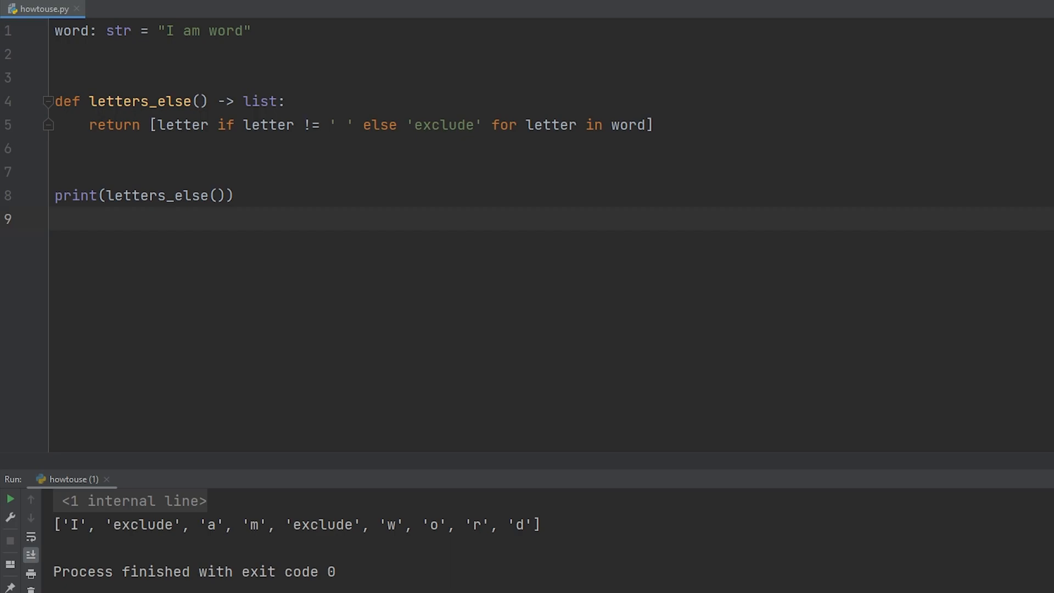
pyautogui.click(57, 218)
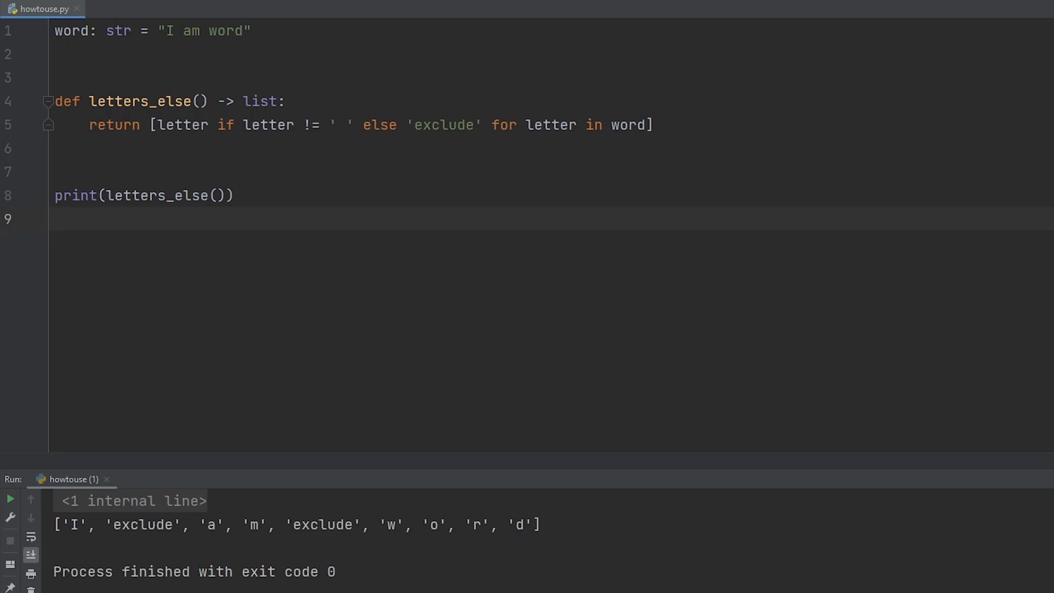
pyautogui.click(56, 217)
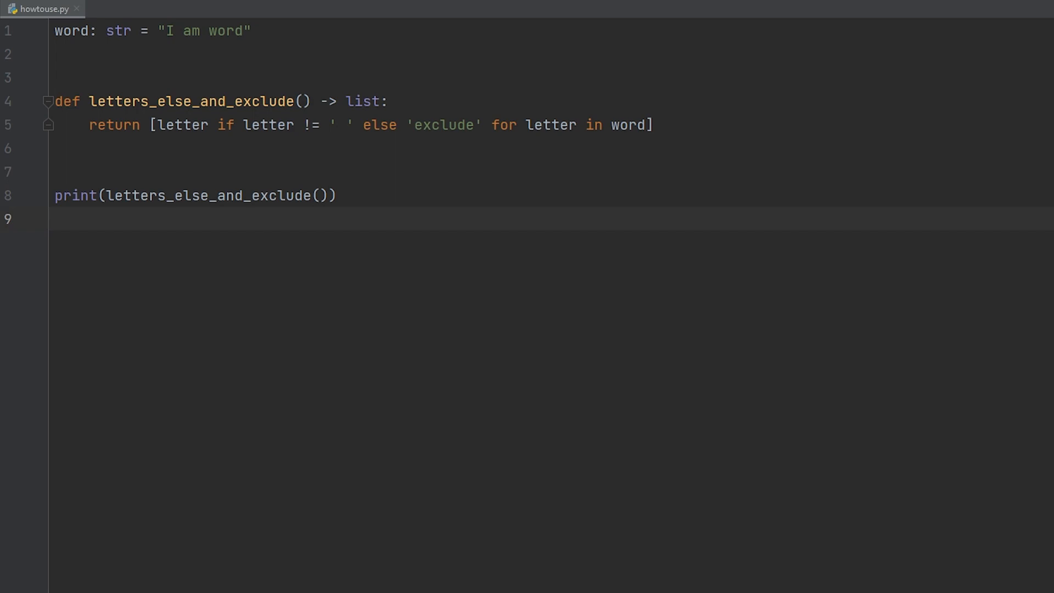
# - Insert and letter != 'I' into the conditional and run to see 'I' also replaced by 'exclude'
pyautogui.click(361, 125)
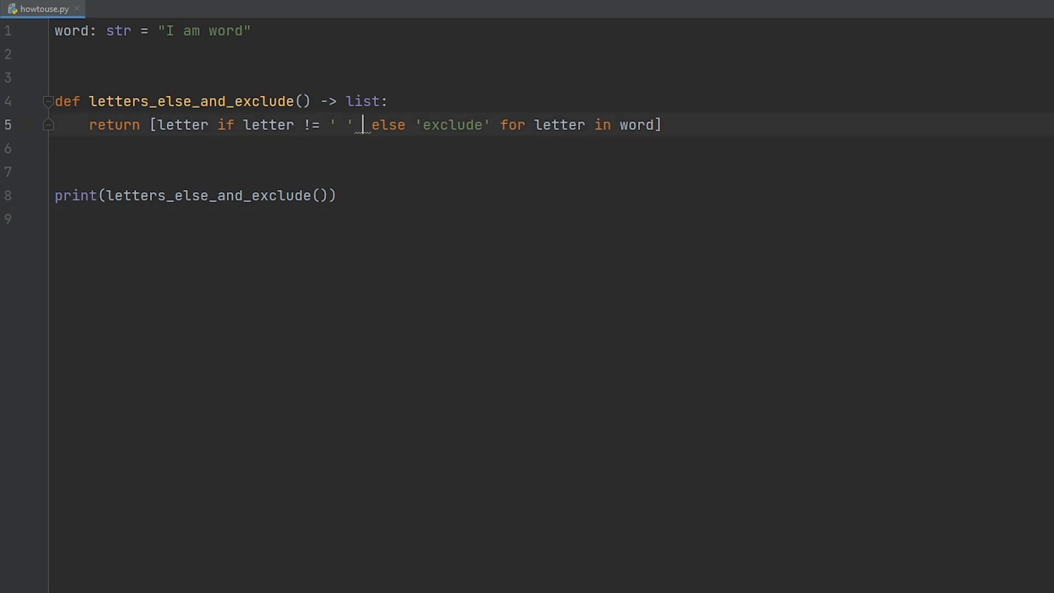
pyautogui.write('and letter !')
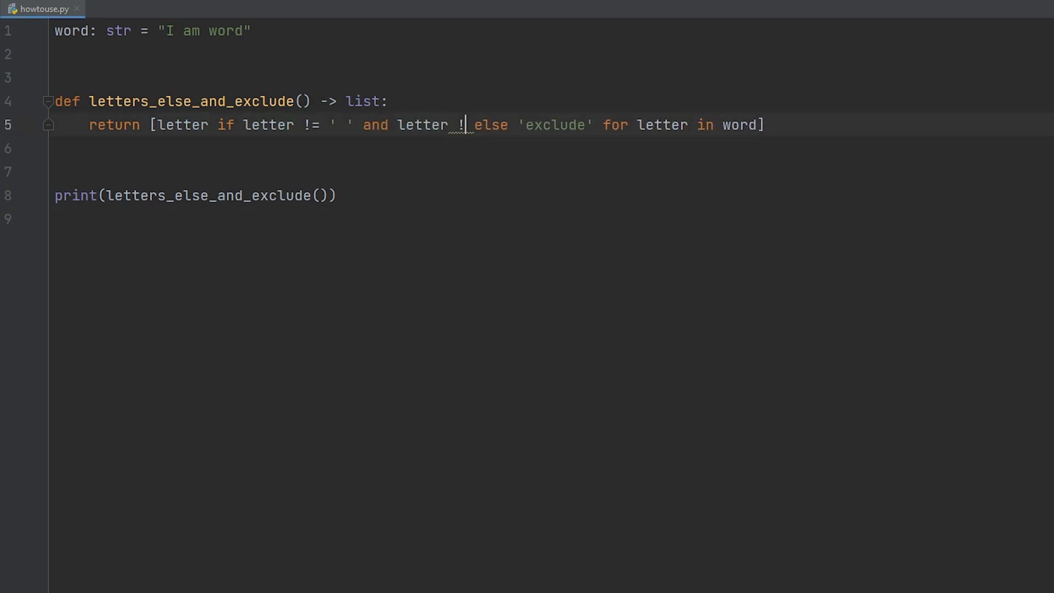
pyautogui.write("= 'I")
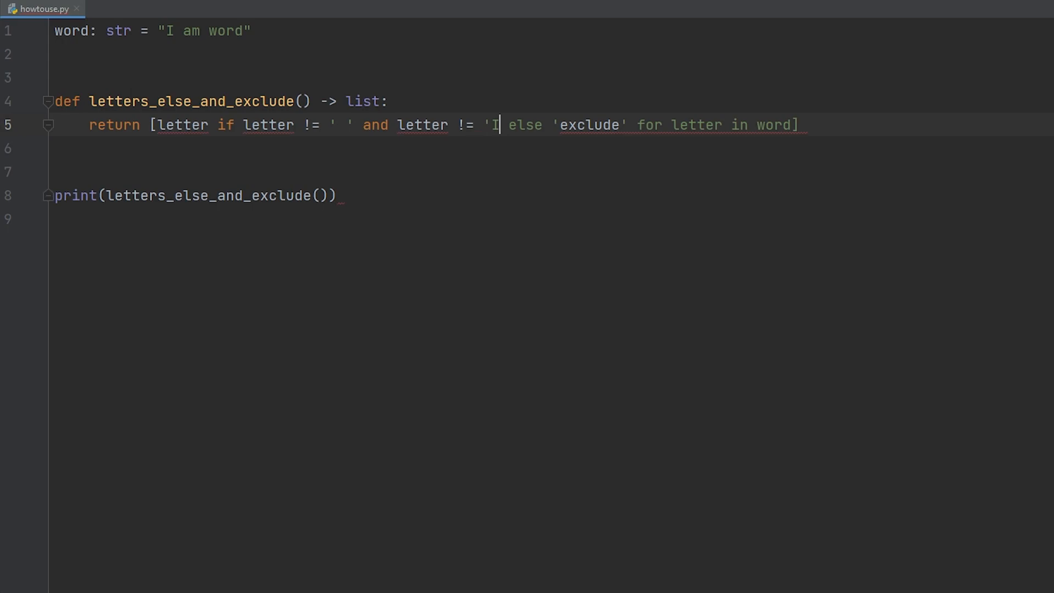
pyautogui.write("'")
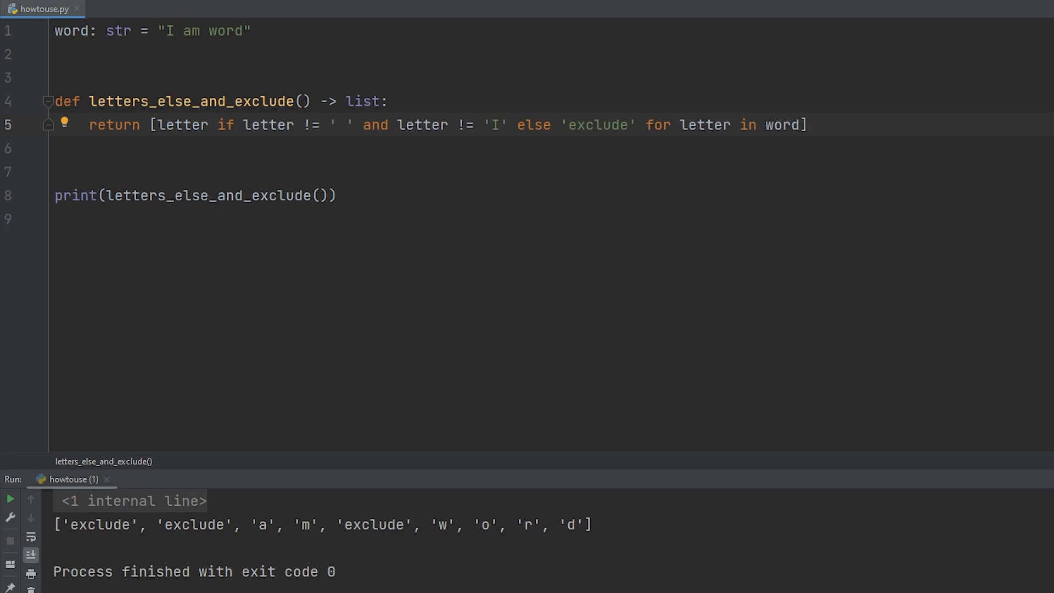
pyautogui.click(508, 126)
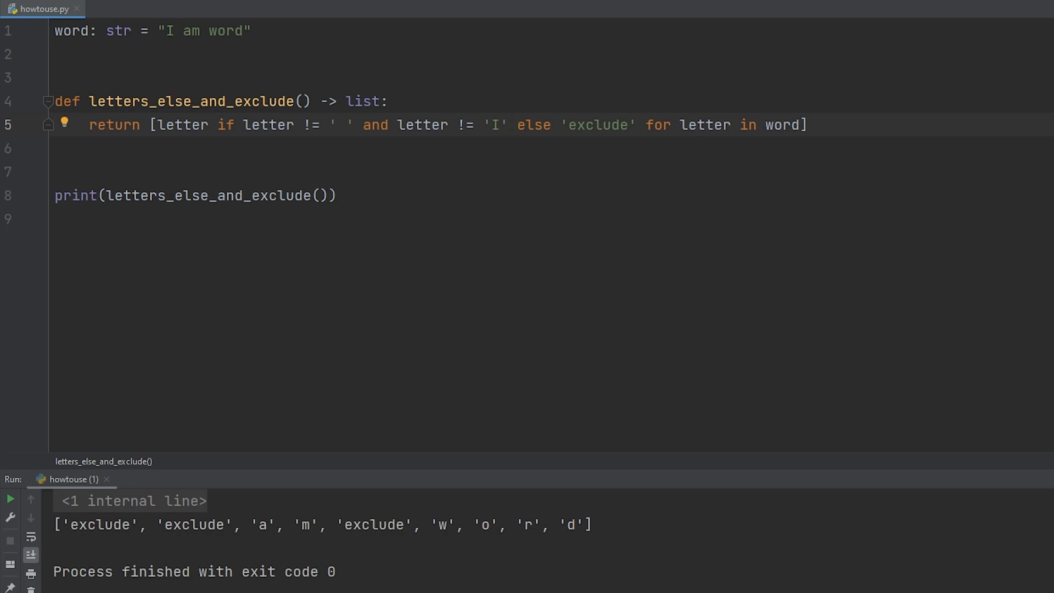
pyautogui.click(508, 125)
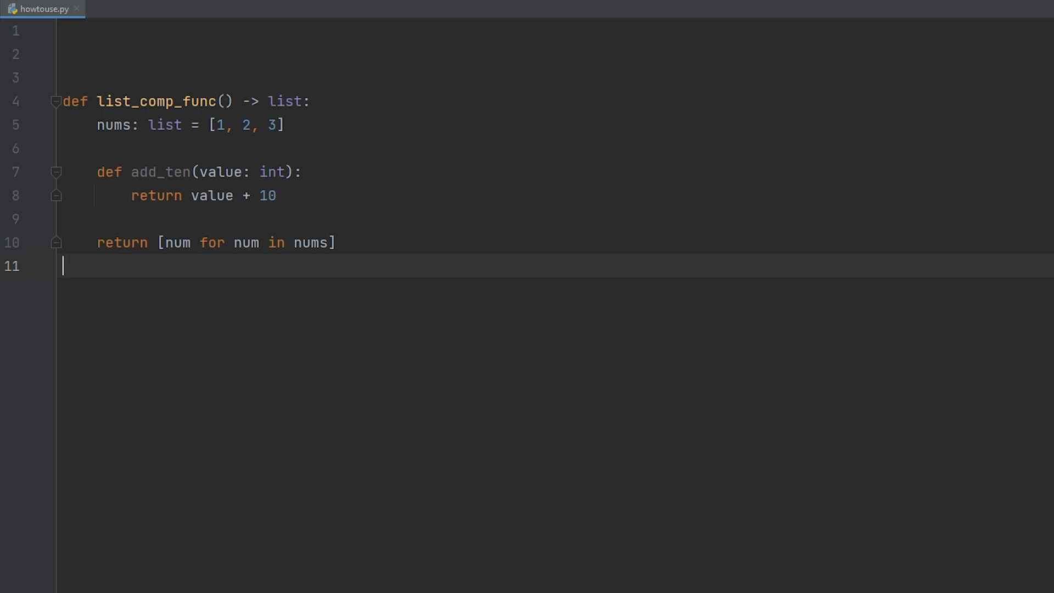
# - Define list_comp_func with nums [1, 2, 3], a nested add_ten helper, and return [num for num in nums]
pyautogui.doubleClick(175, 242)
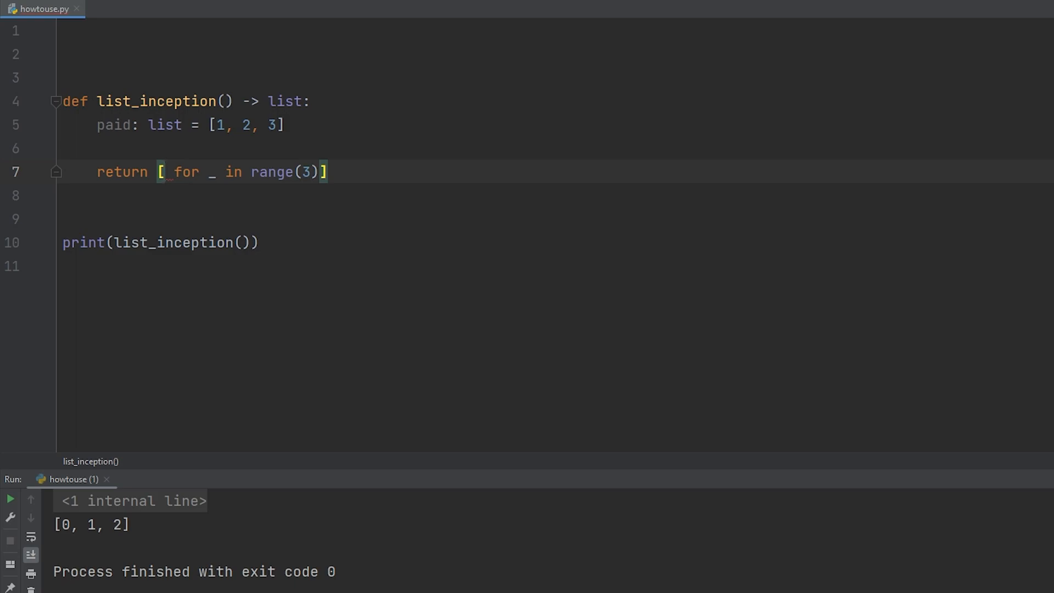
# - Wrap the inner paid comprehension in sum() so list_inception prints [6, 6, 6]
pyautogui.click(163, 171)
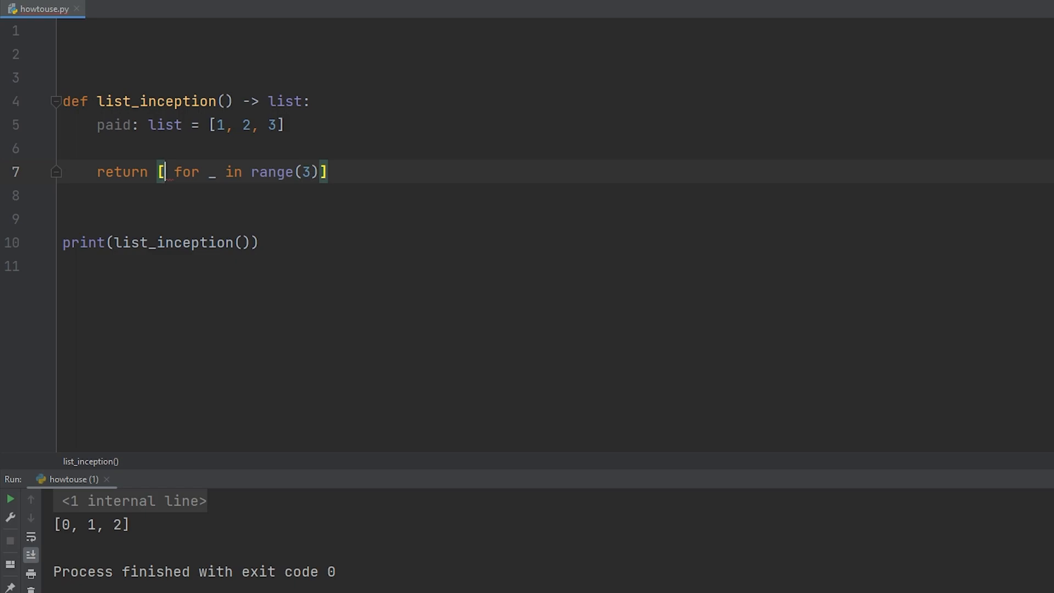
pyautogui.write('[]')
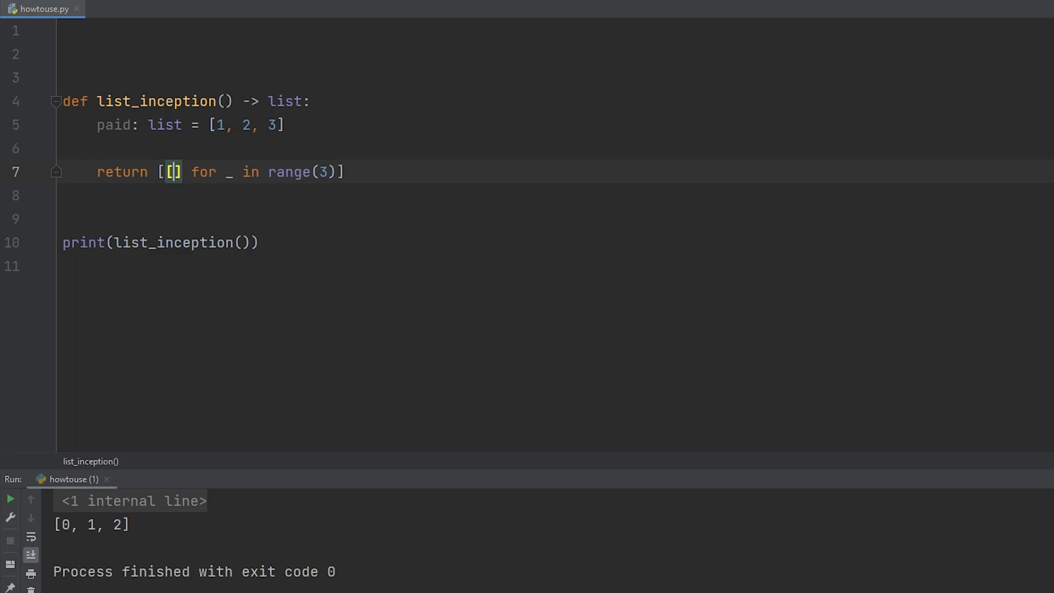
pyautogui.write('x for x in p')
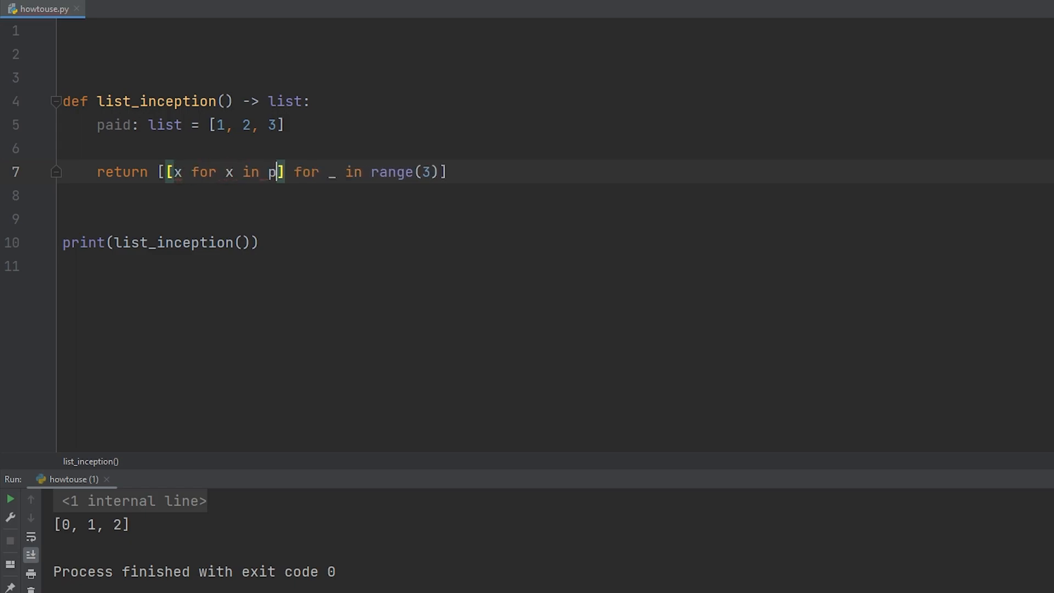
pyautogui.write('aid')
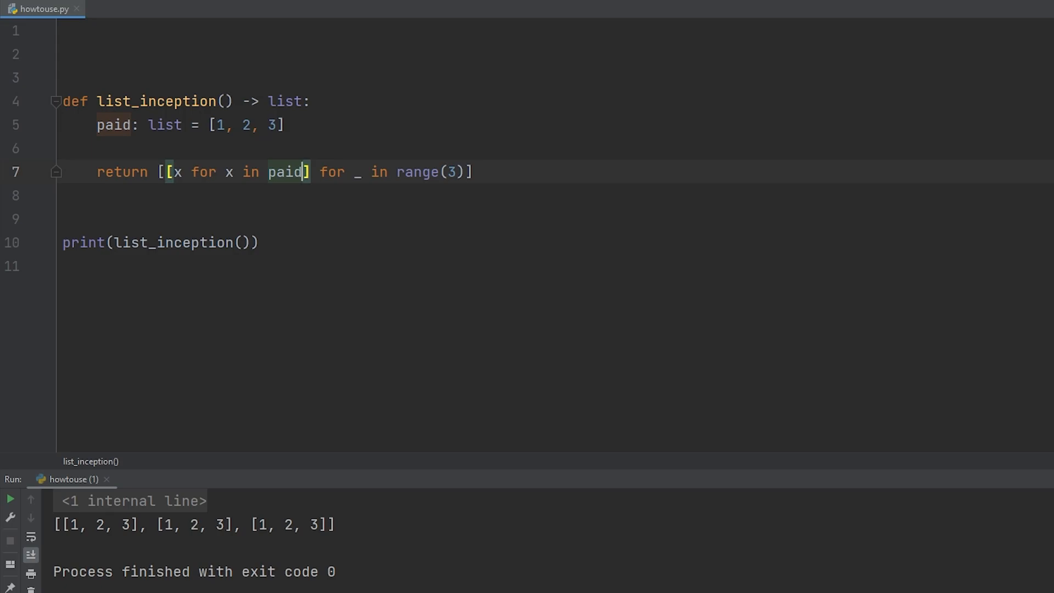
pyautogui.write('sum(')
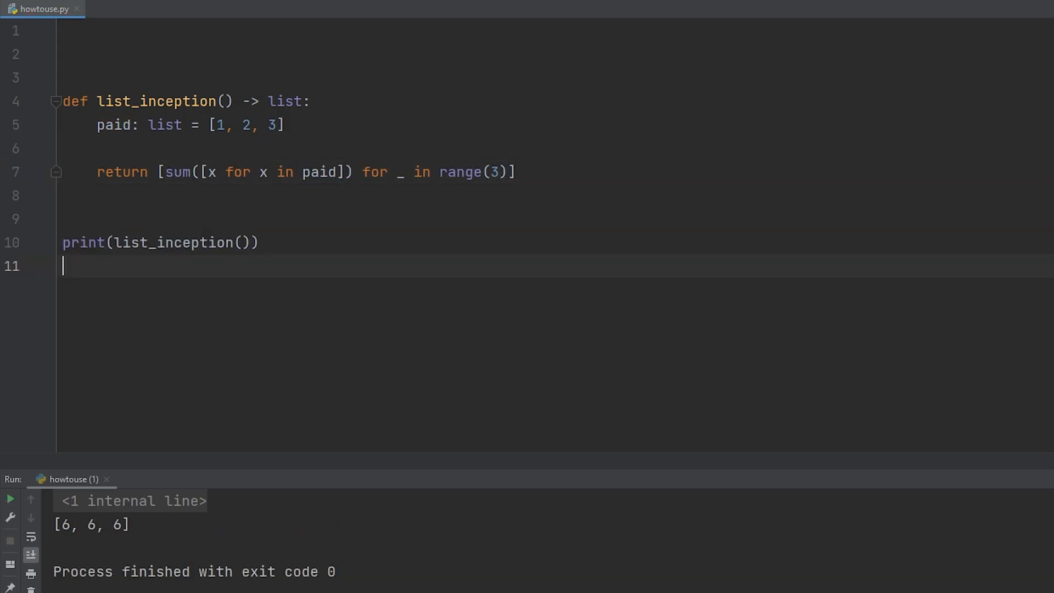
# - Change paid's first value from 1 to 2 and rerun, printing [7, 7, 7]
pyautogui.write('2')
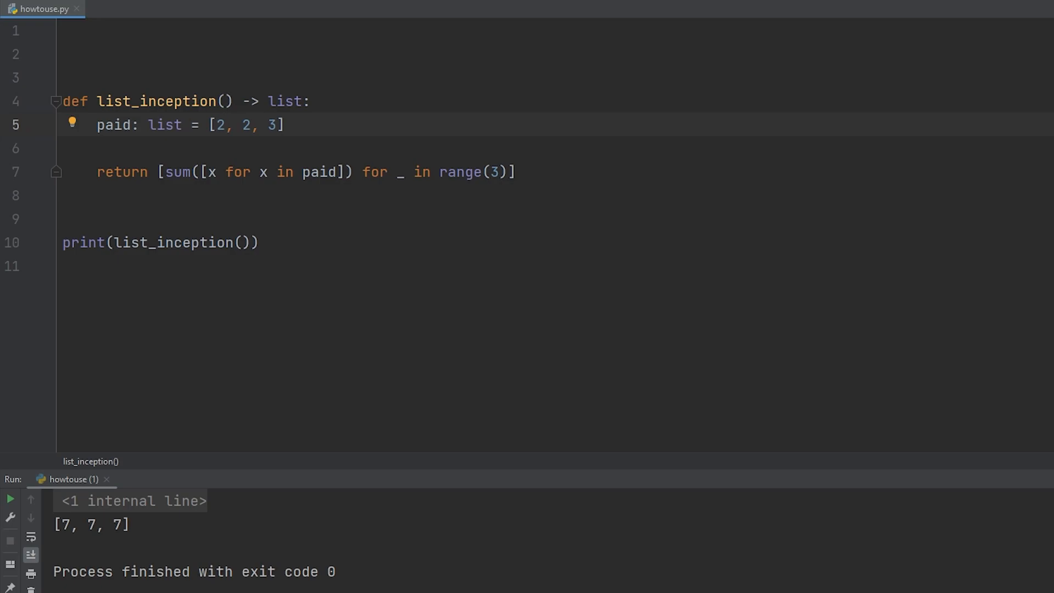
pyautogui.click(64, 266)
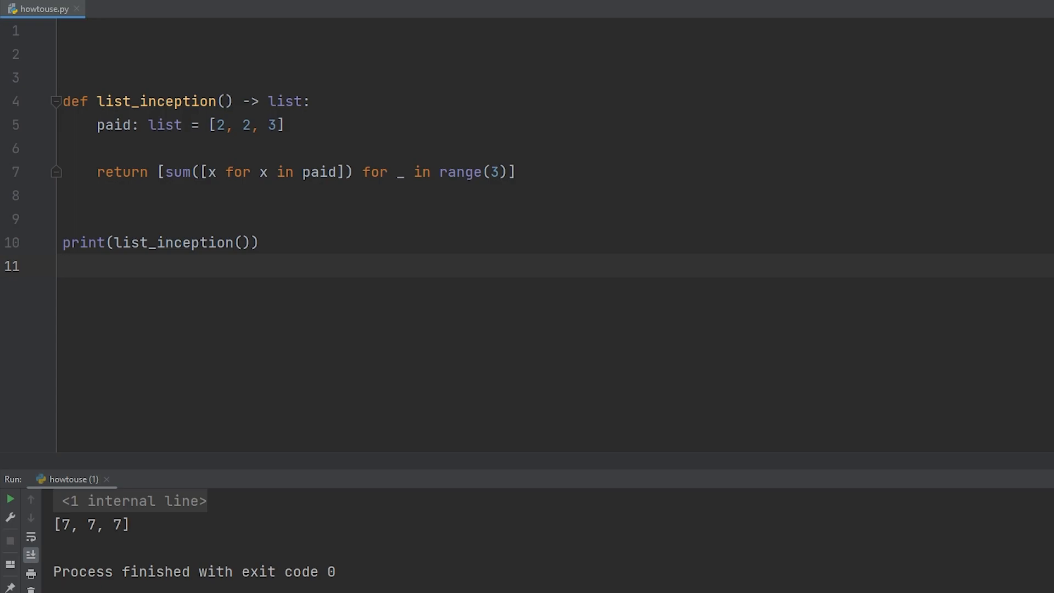
pyautogui.click(61, 266)
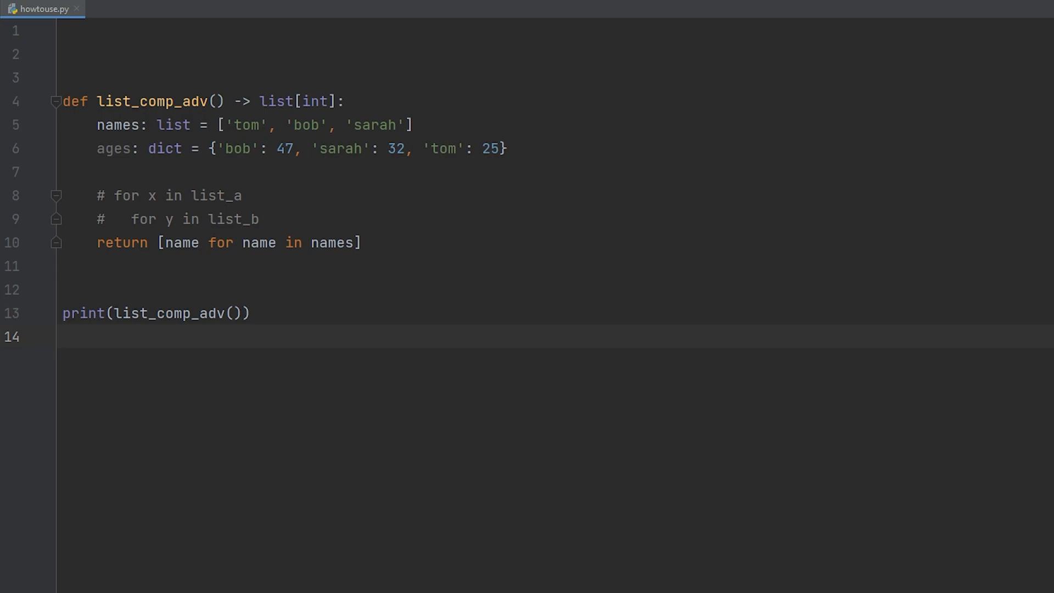
# - Run list_comp_adv to print the names ['tom', 'bob', 'sarah']
pyautogui.click(63, 337)
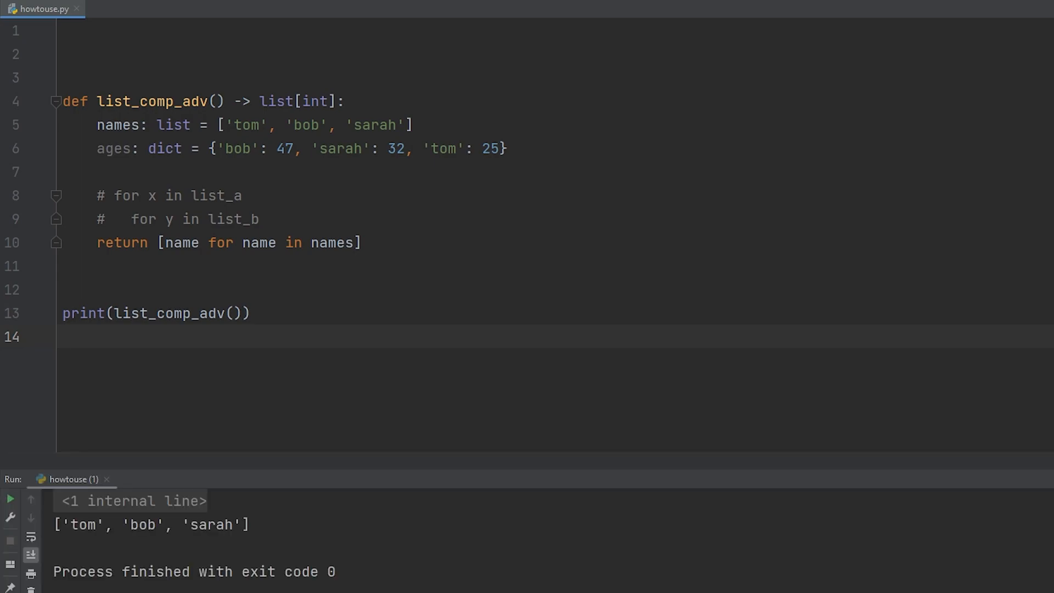
# - Extend the comprehension to [key for name in names for key in ages] and rerun it
pyautogui.click(352, 243)
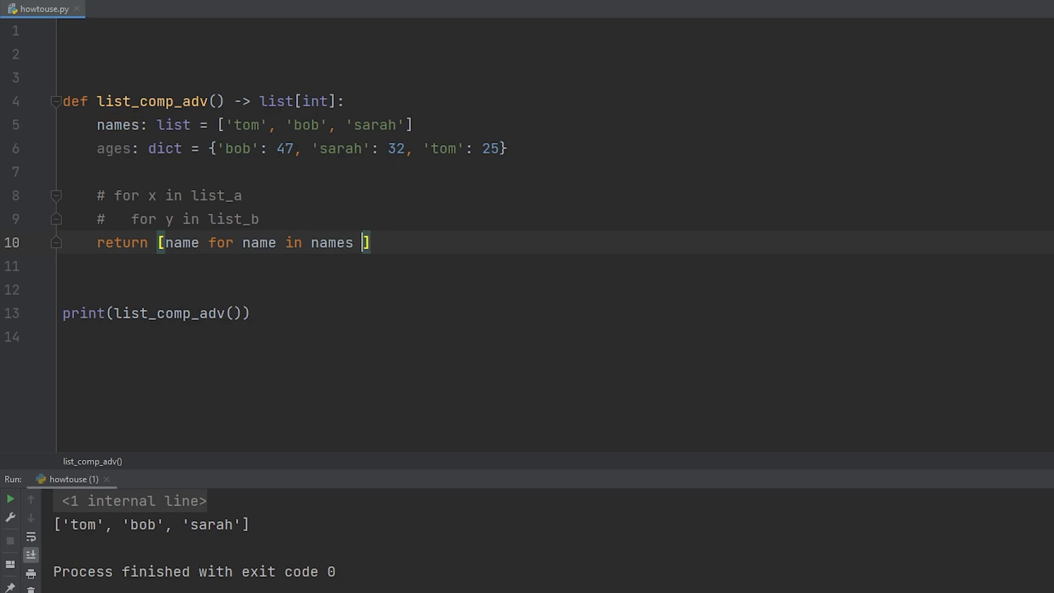
pyautogui.write('for key in ag')
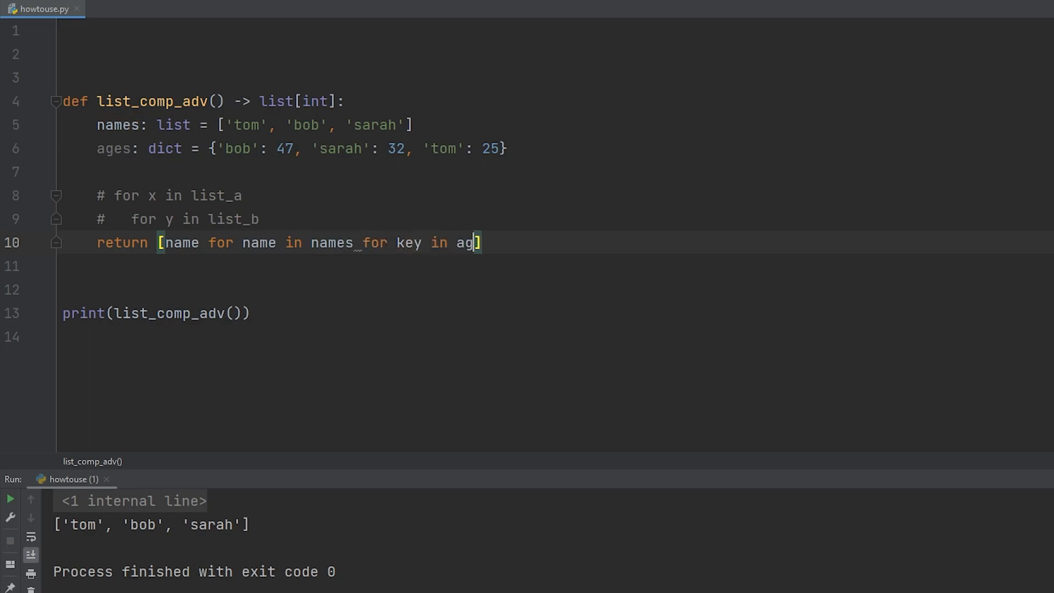
pyautogui.write('es')
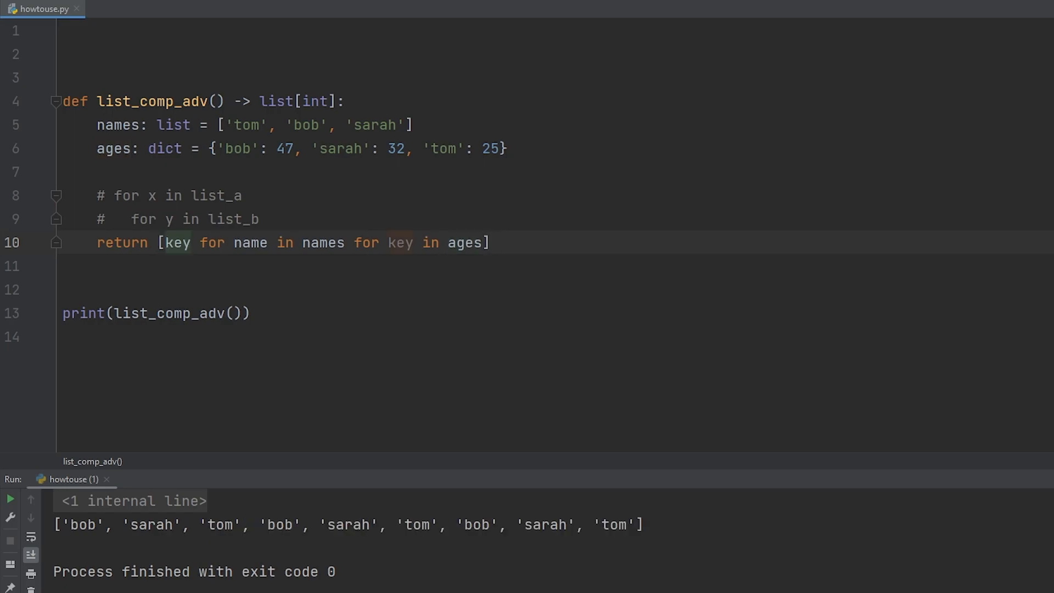
pyautogui.click(190, 243)
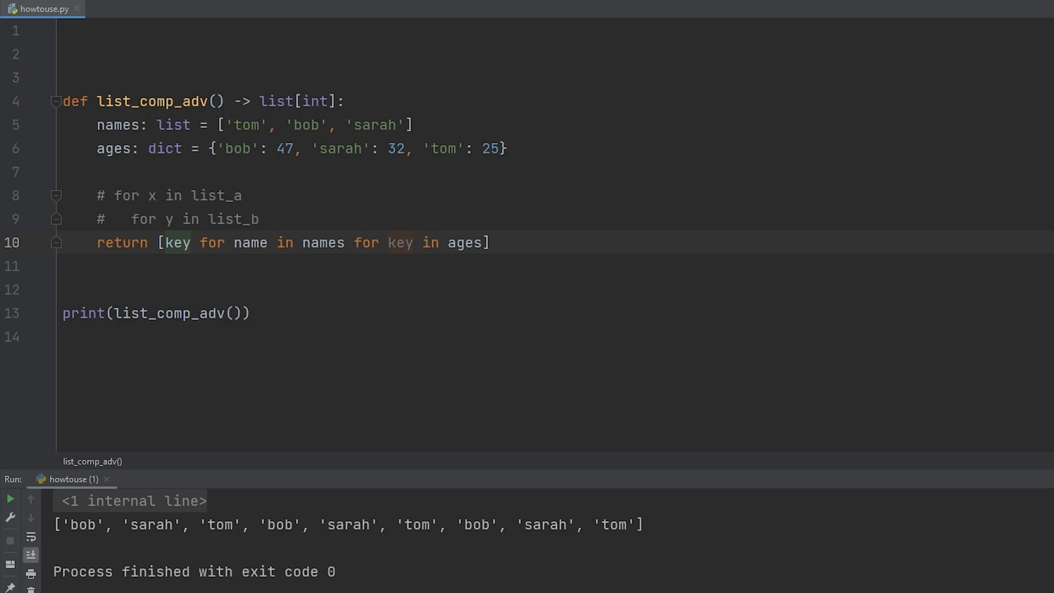
pyautogui.click(477, 243)
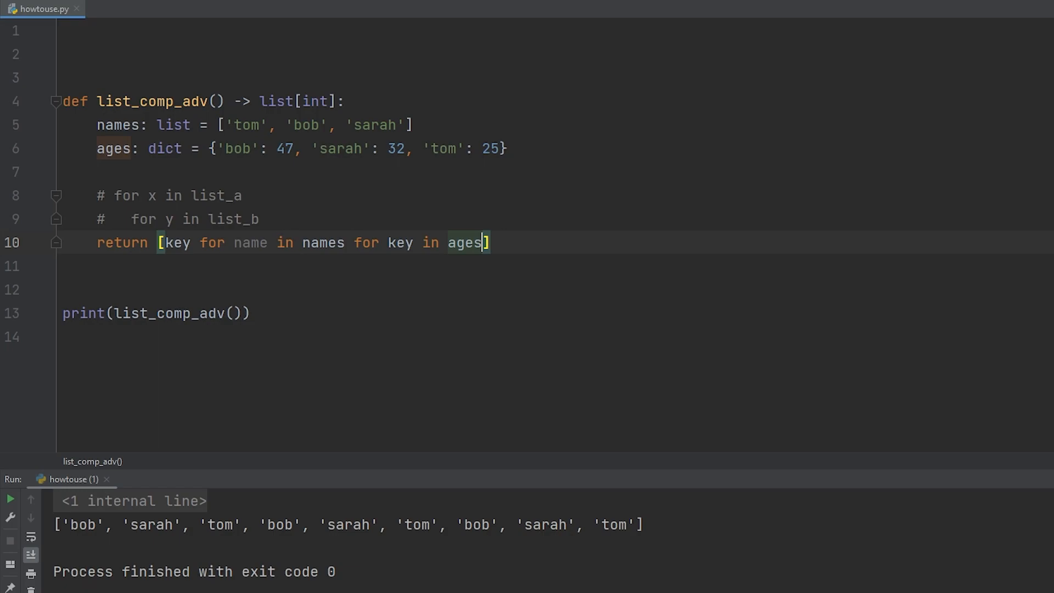
# - Add the condition 'if key == name' so each name prints once in order
pyautogui.write('i')
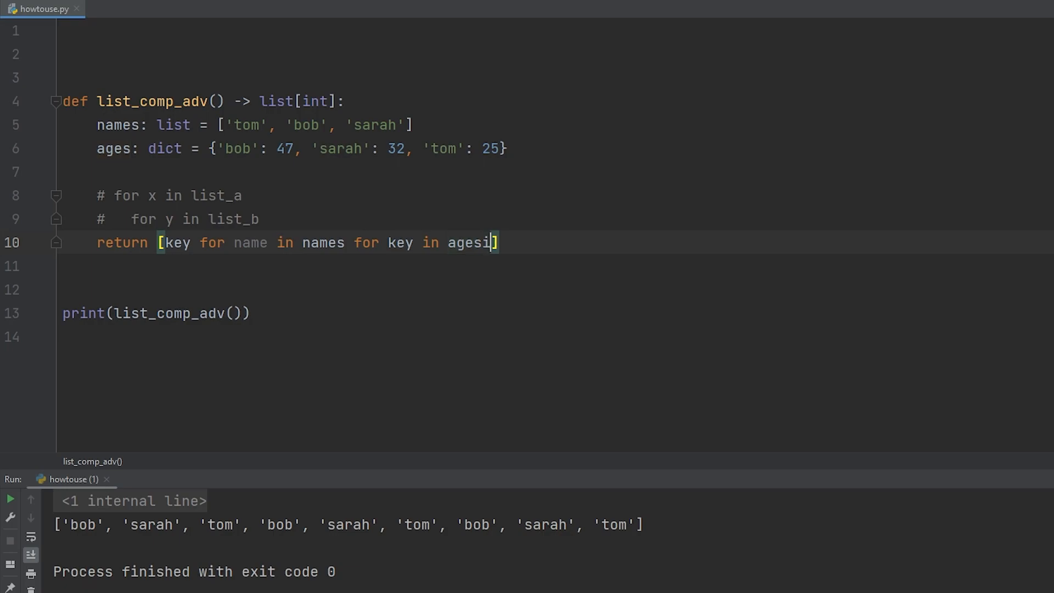
pyautogui.write('if key == name')
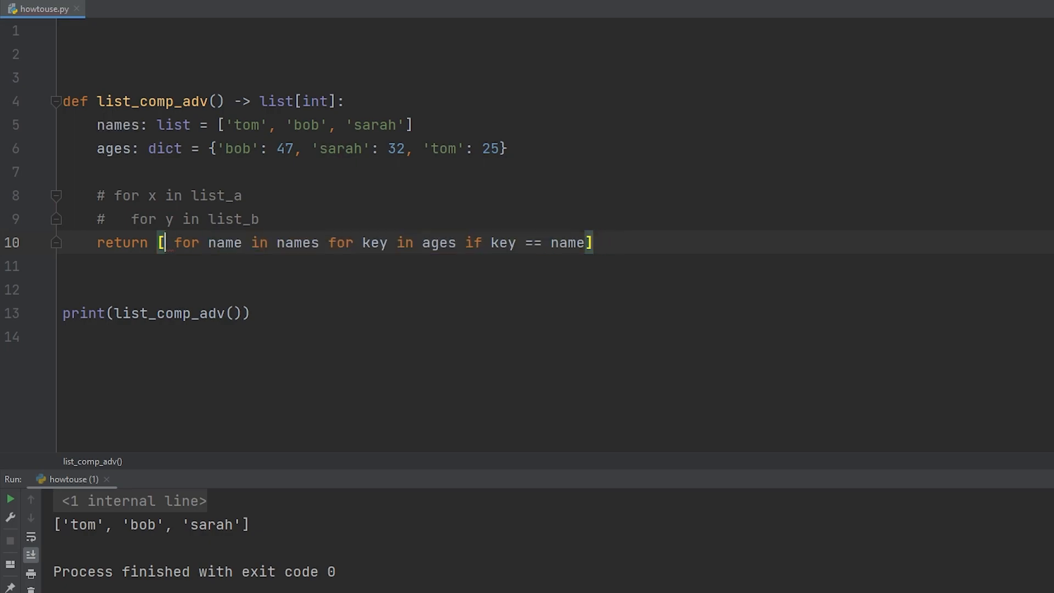
# - Return ages.get(key) for matching pairs and run, printing [25, 47, 32]
pyautogui.write('ages.get(')
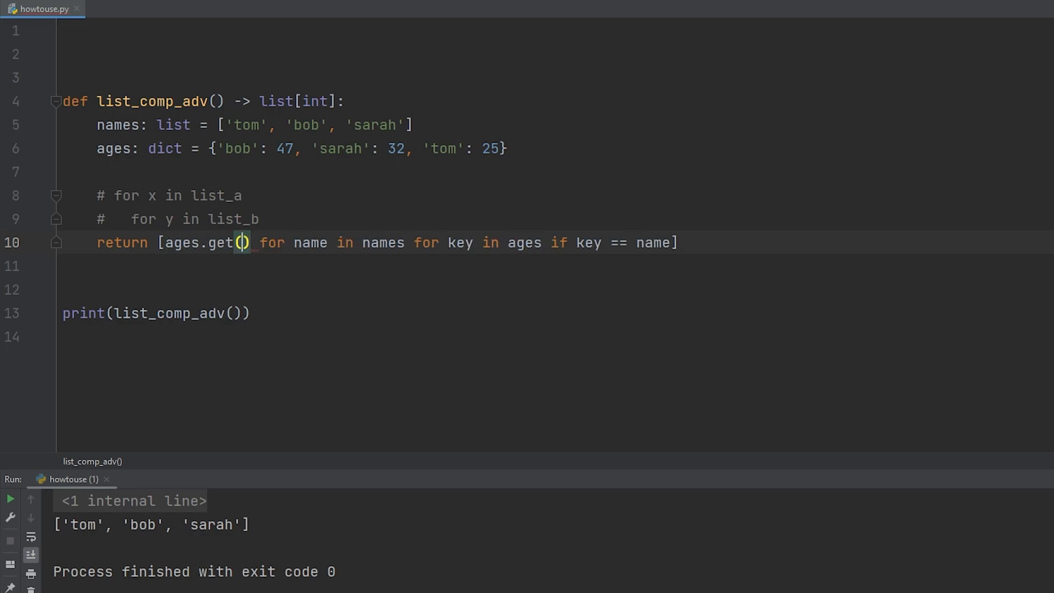
pyautogui.write('key')
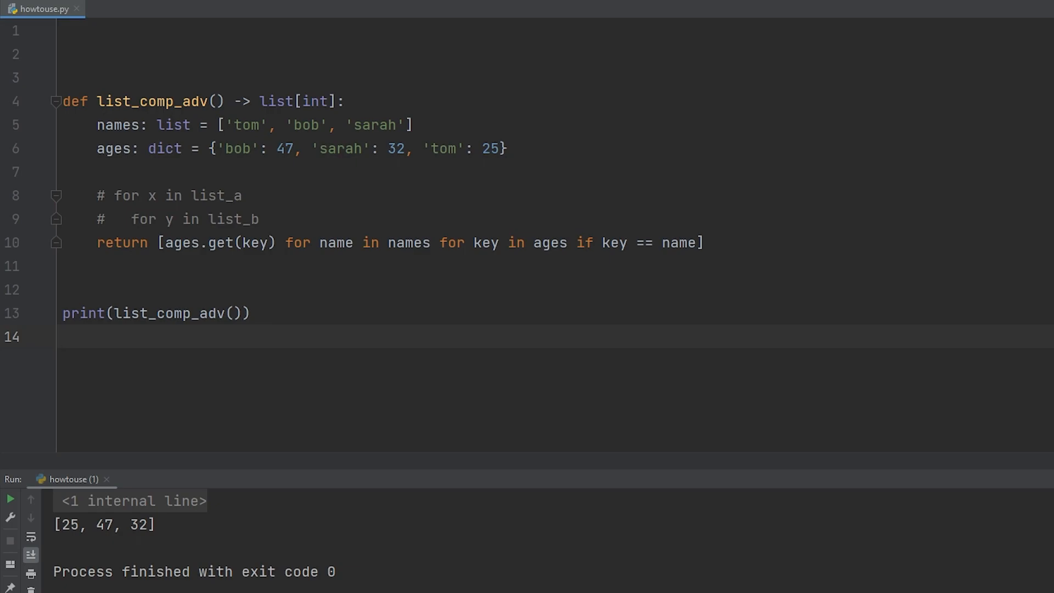
pyautogui.click(62, 338)
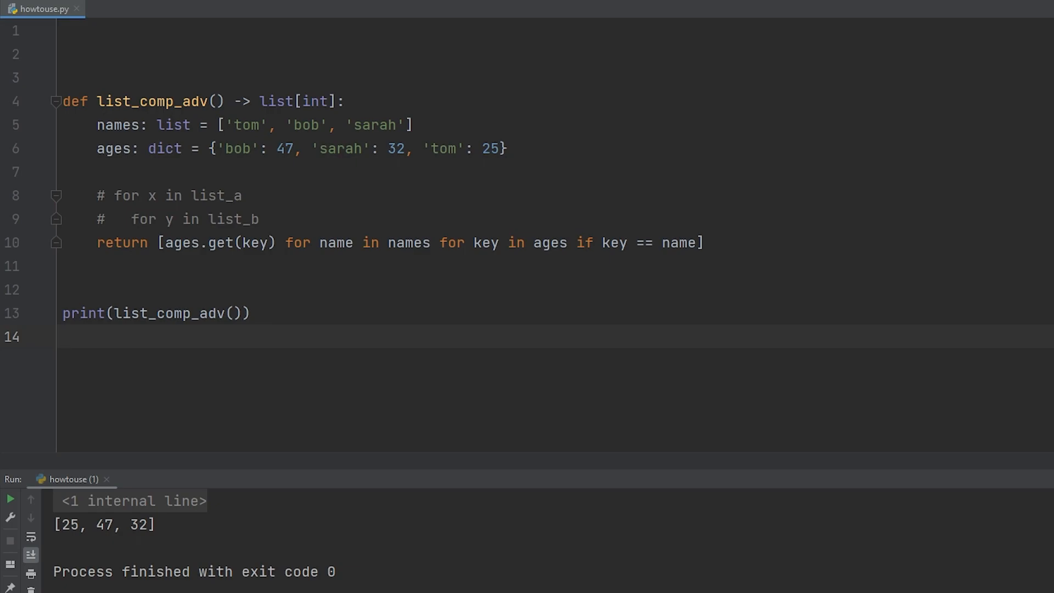
pyautogui.click(63, 337)
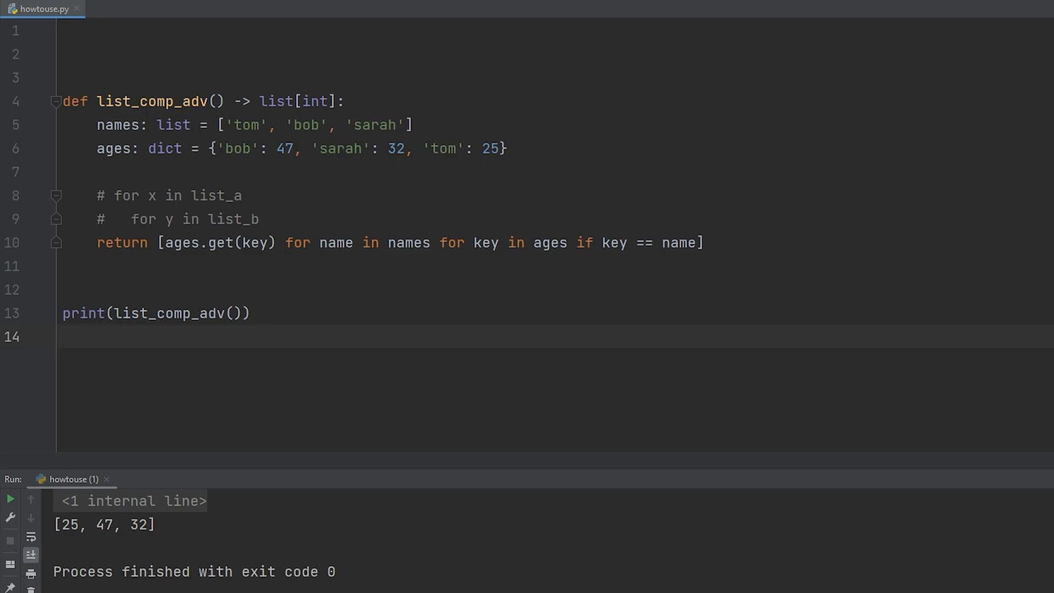
pyautogui.click(63, 336)
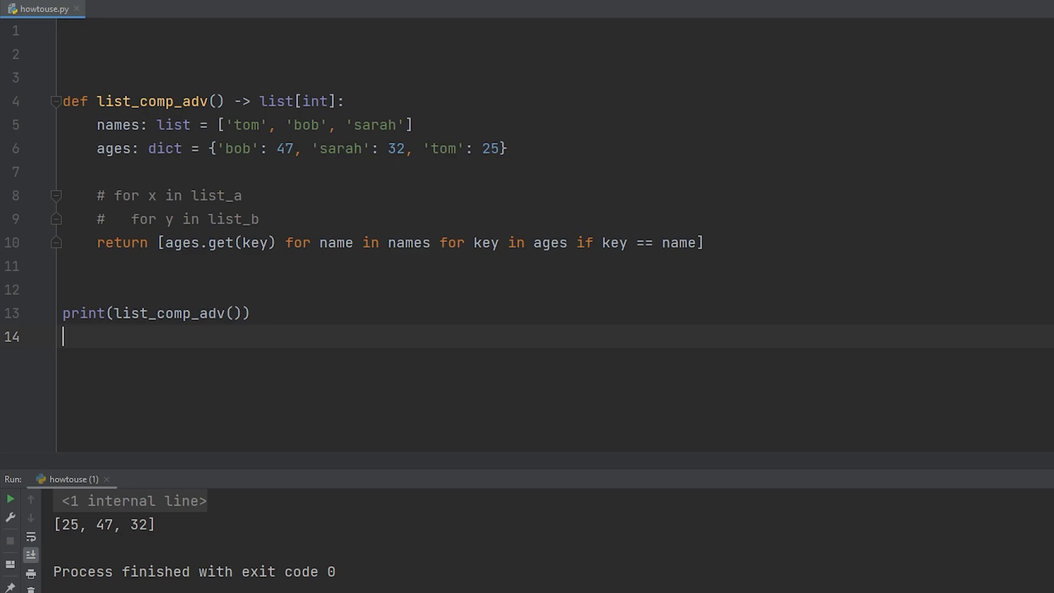